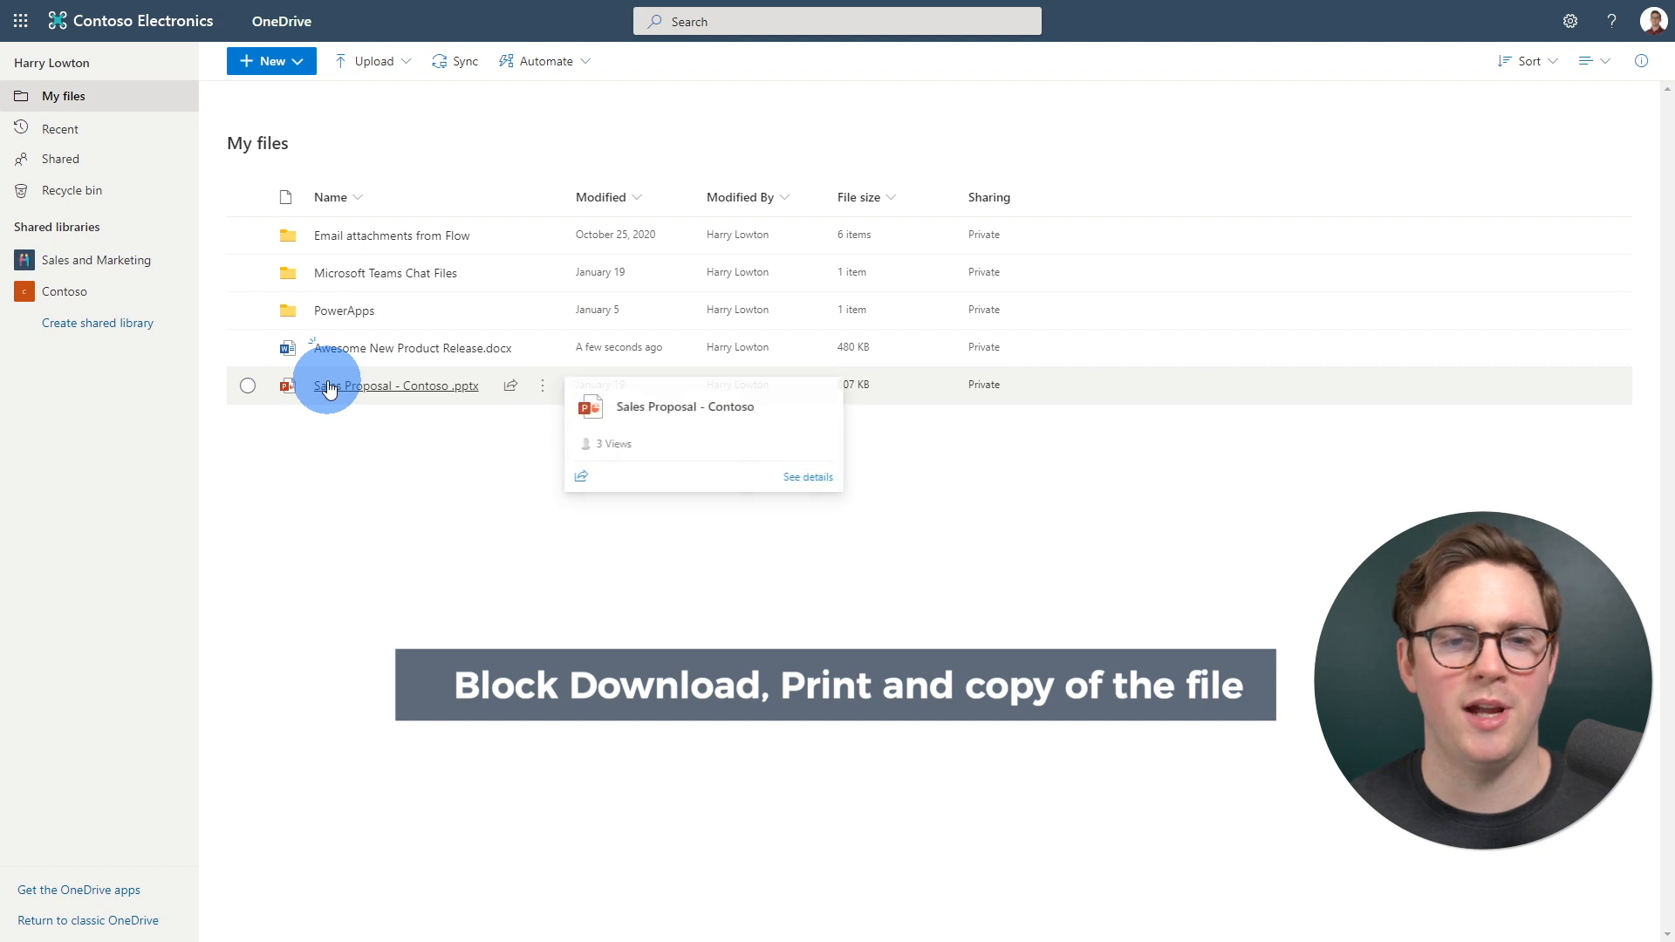
Step: Select Awesome New Product Release.docx and start sharing it from the toolbar
left_click(248, 353)
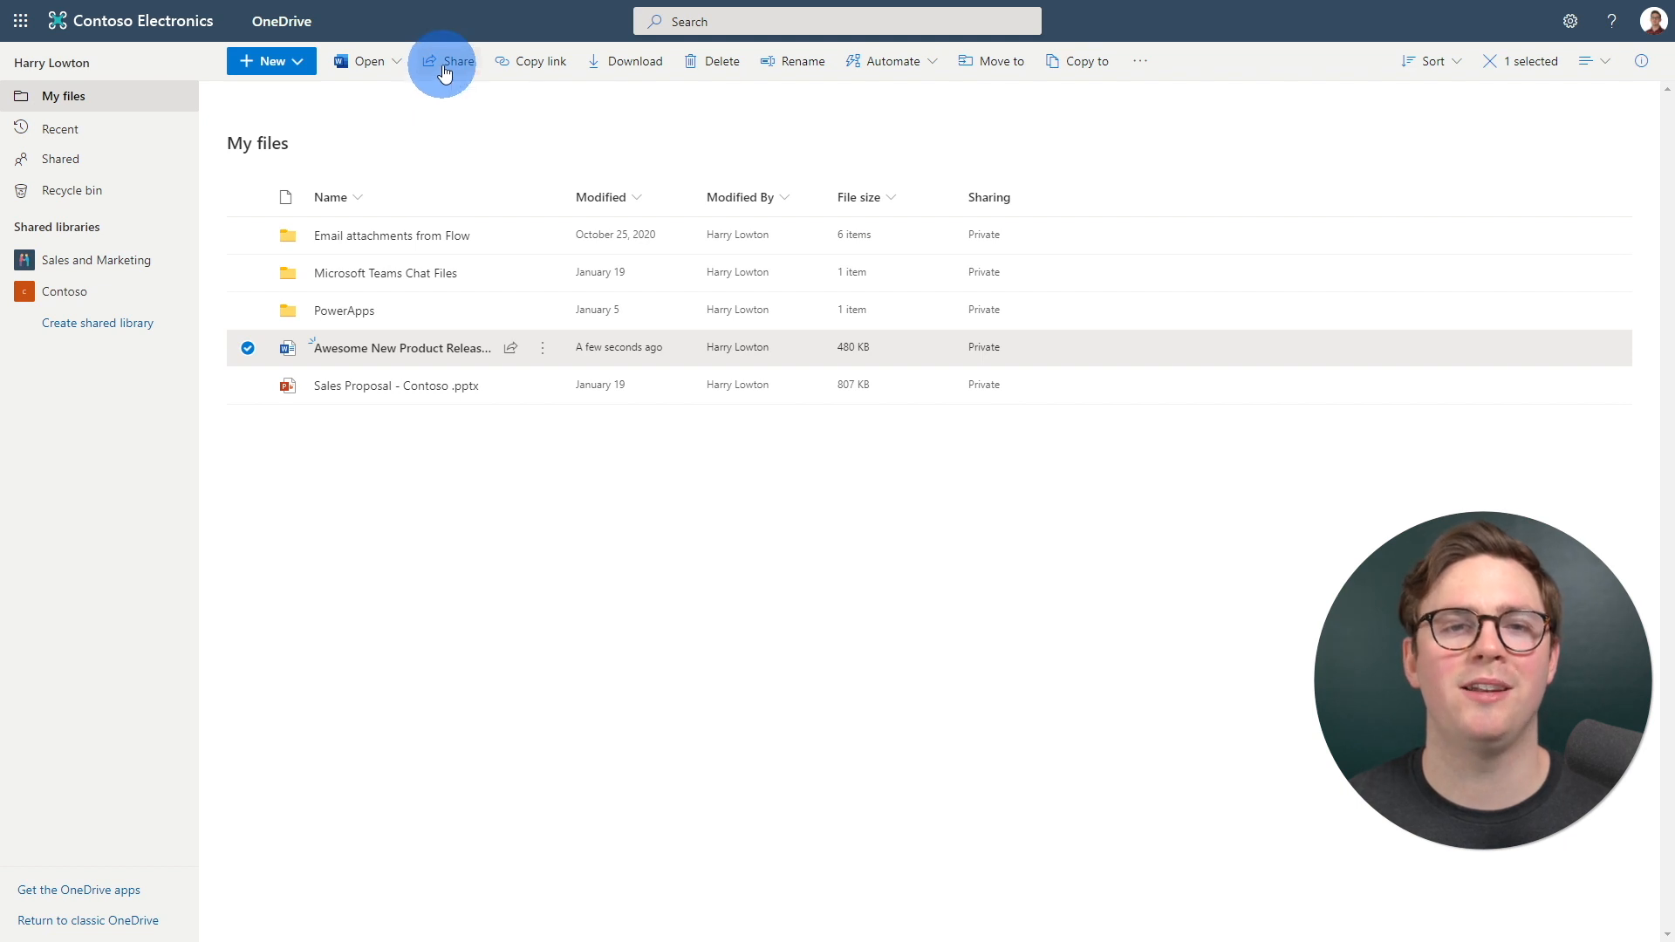
left_click(445, 61)
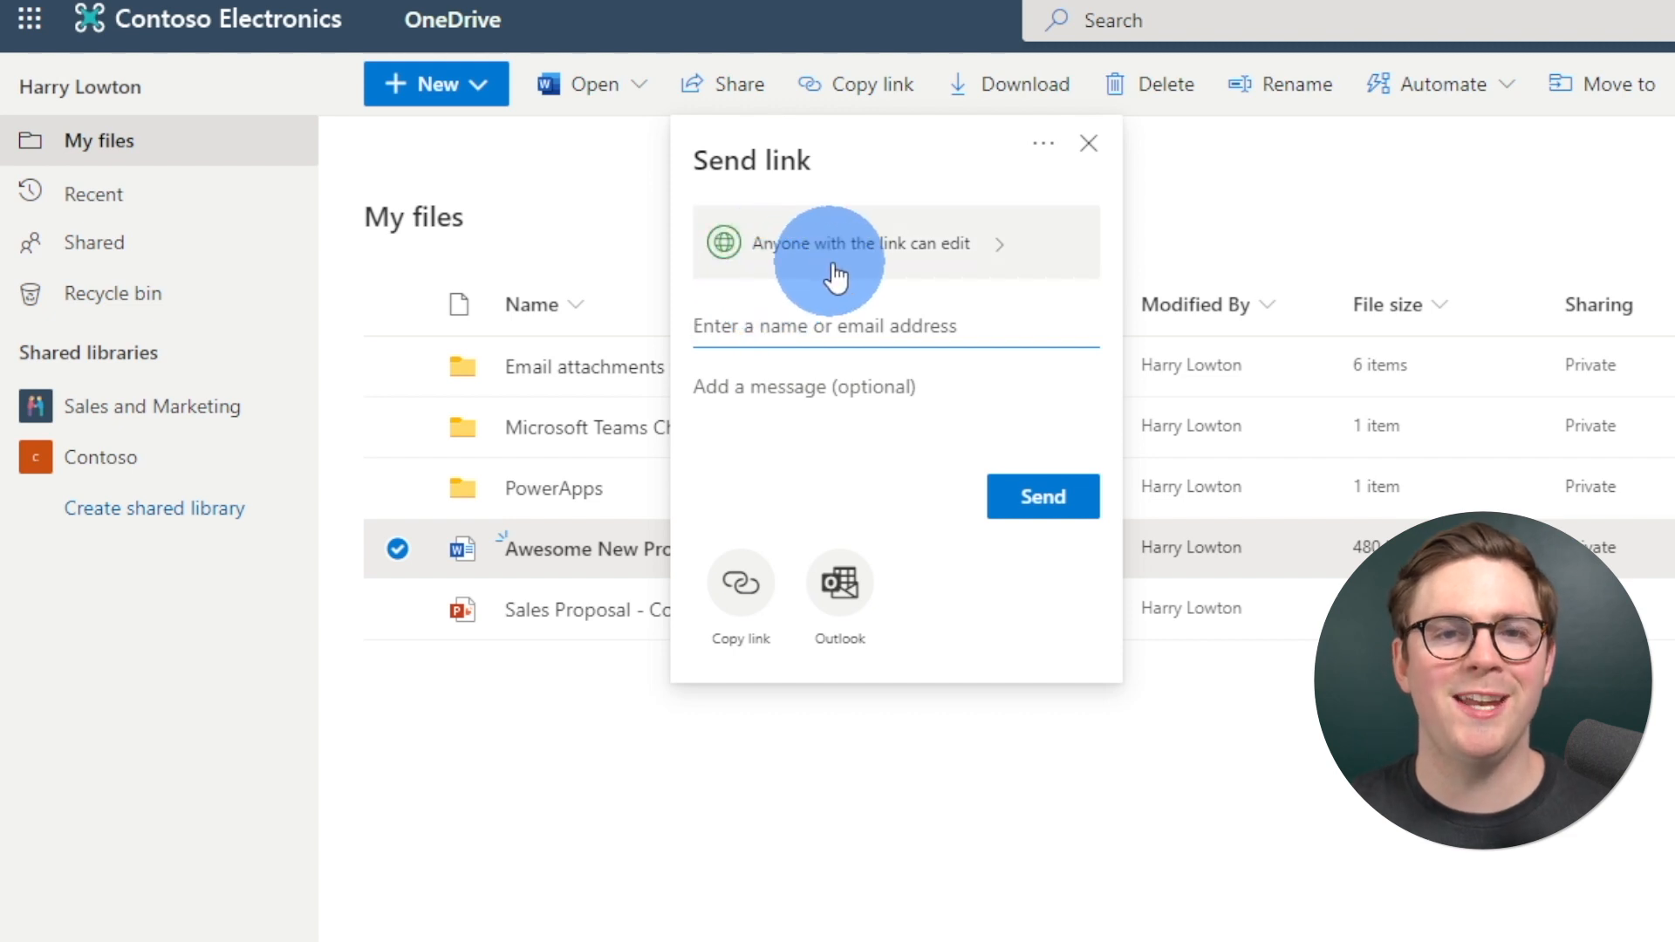
Step: Restrict the link to specific people, turn off Allow editing and turn on Block download
left_click(859, 243)
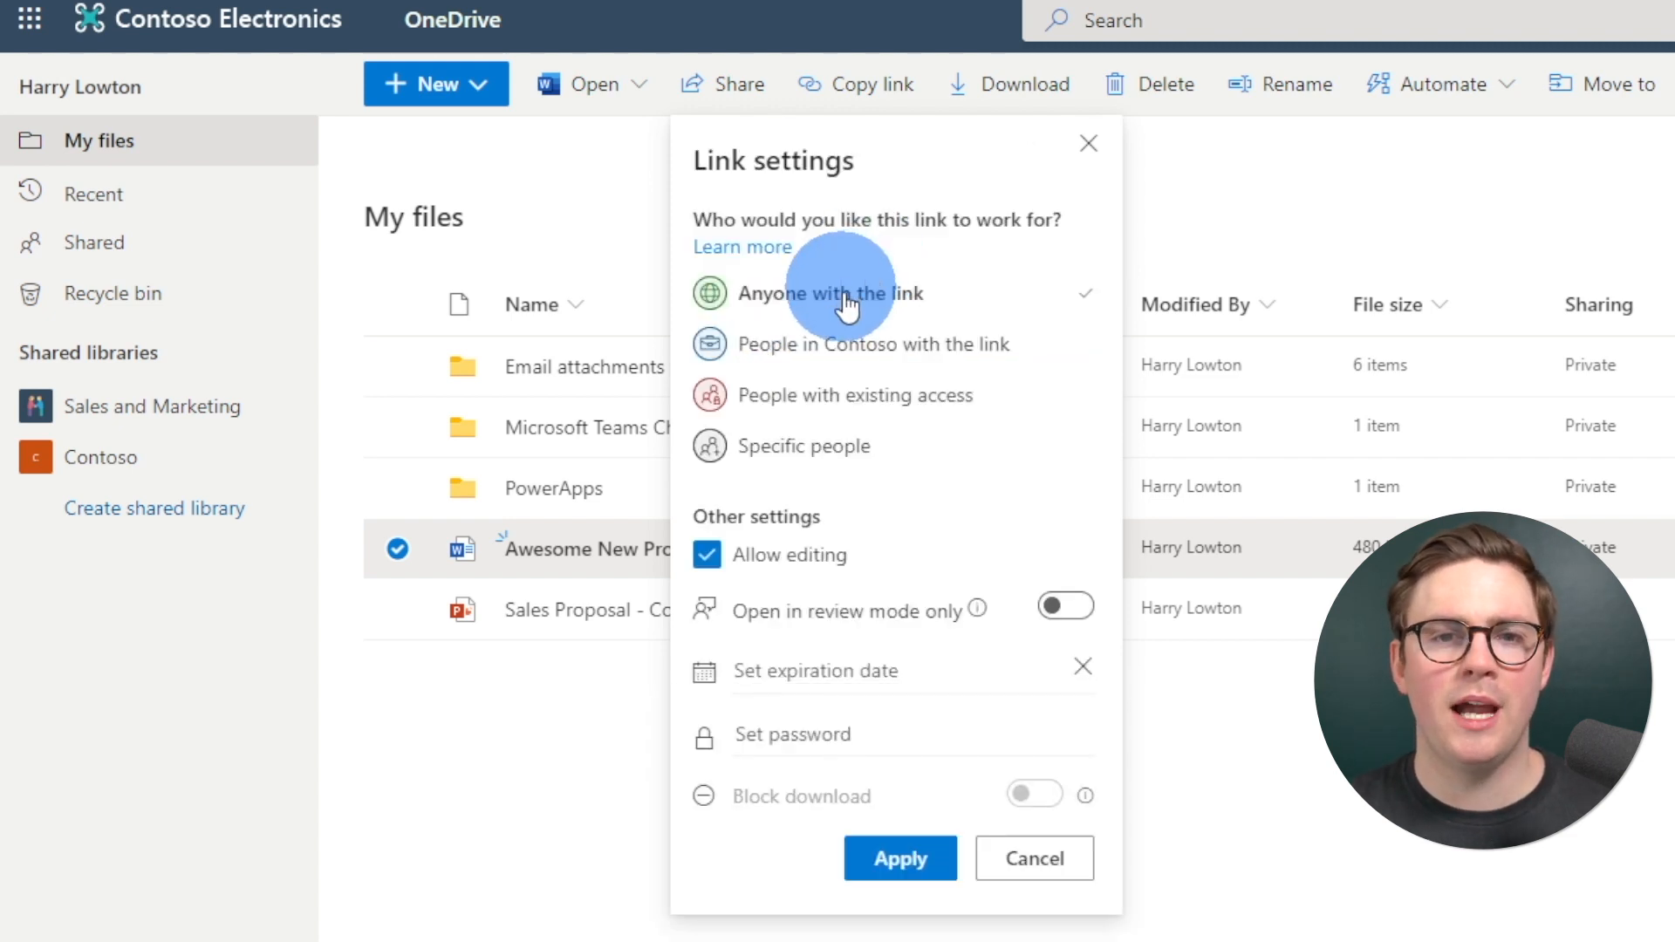
mouse_move(970, 332)
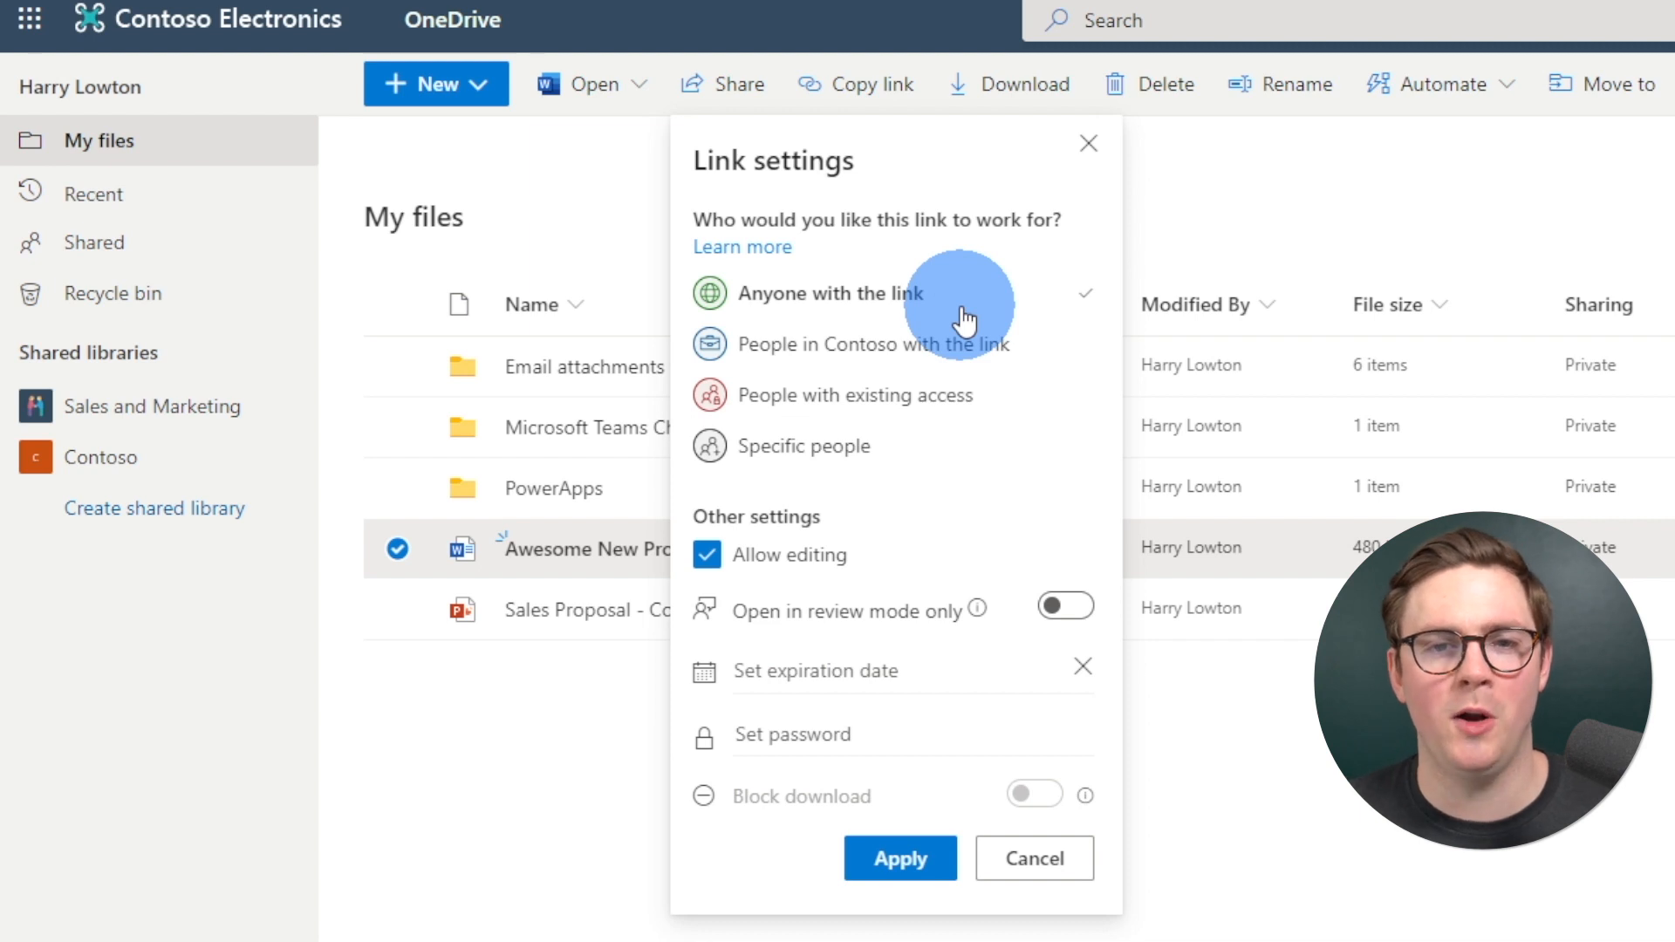
left_click(881, 349)
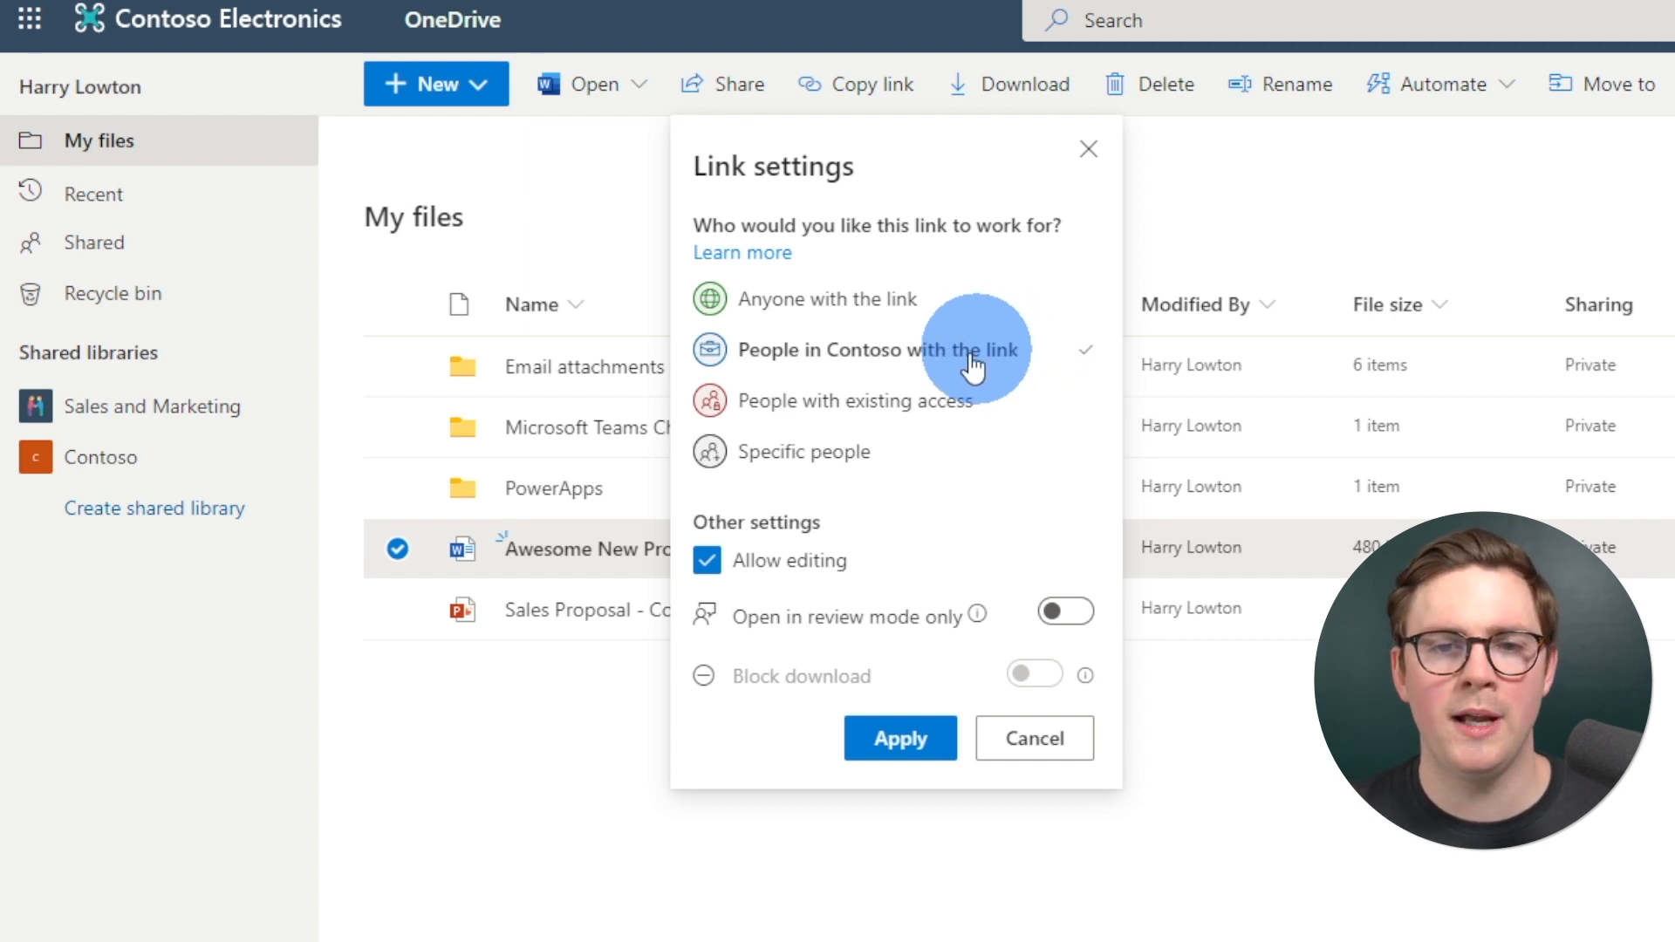
mouse_move(876, 450)
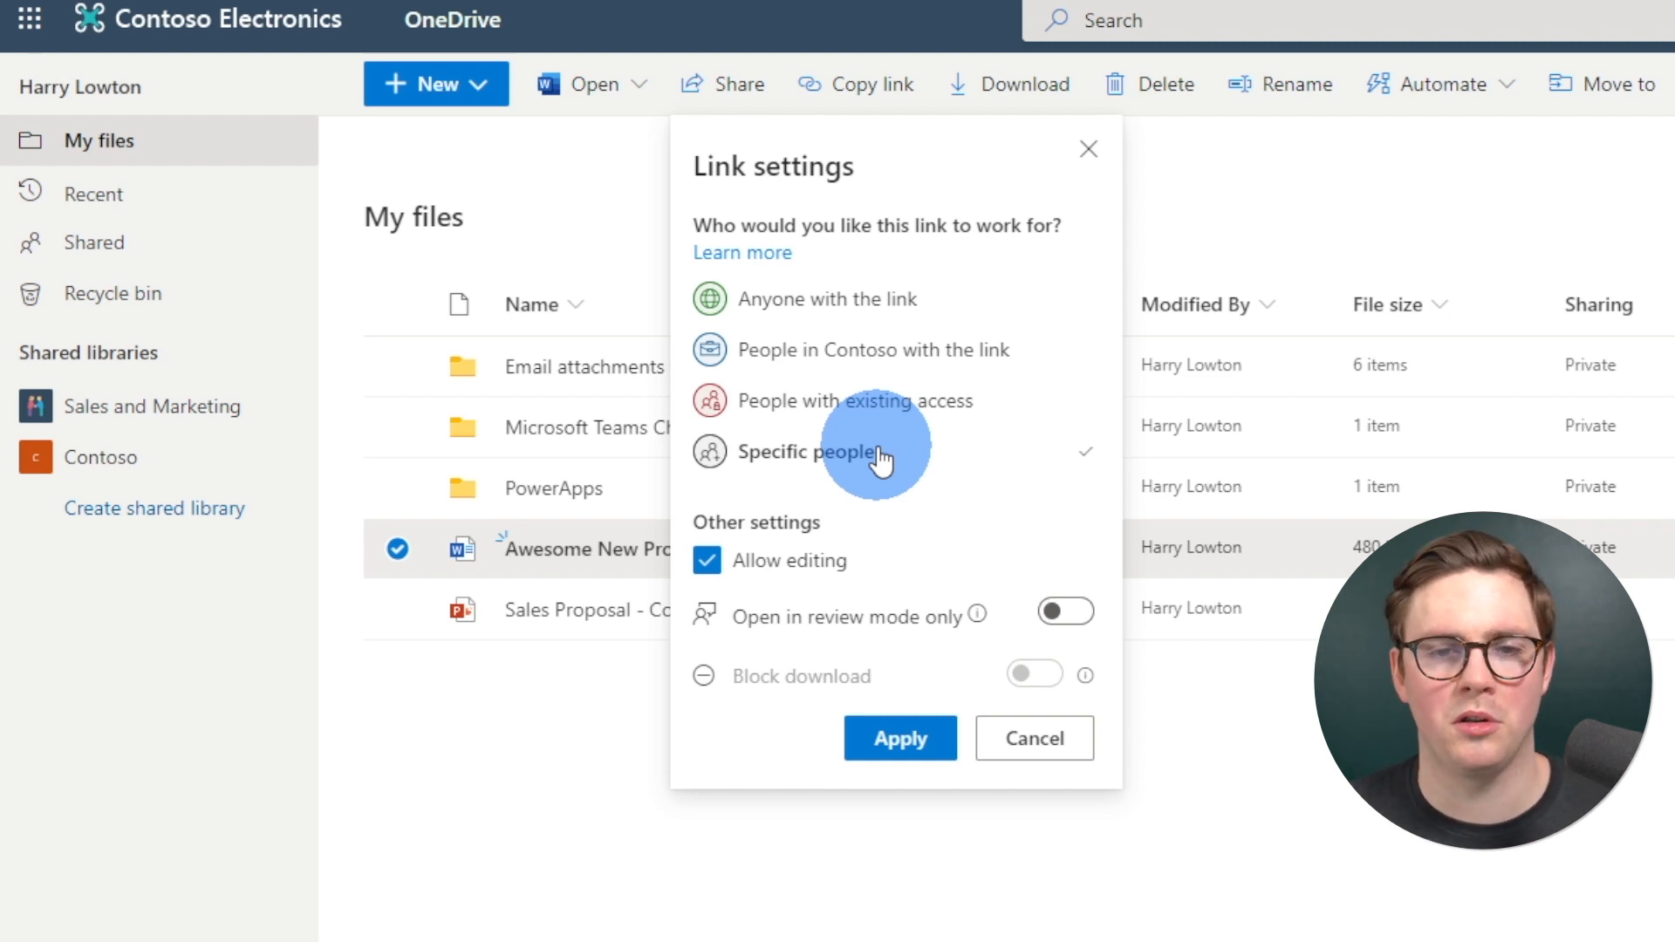
mouse_move(790, 560)
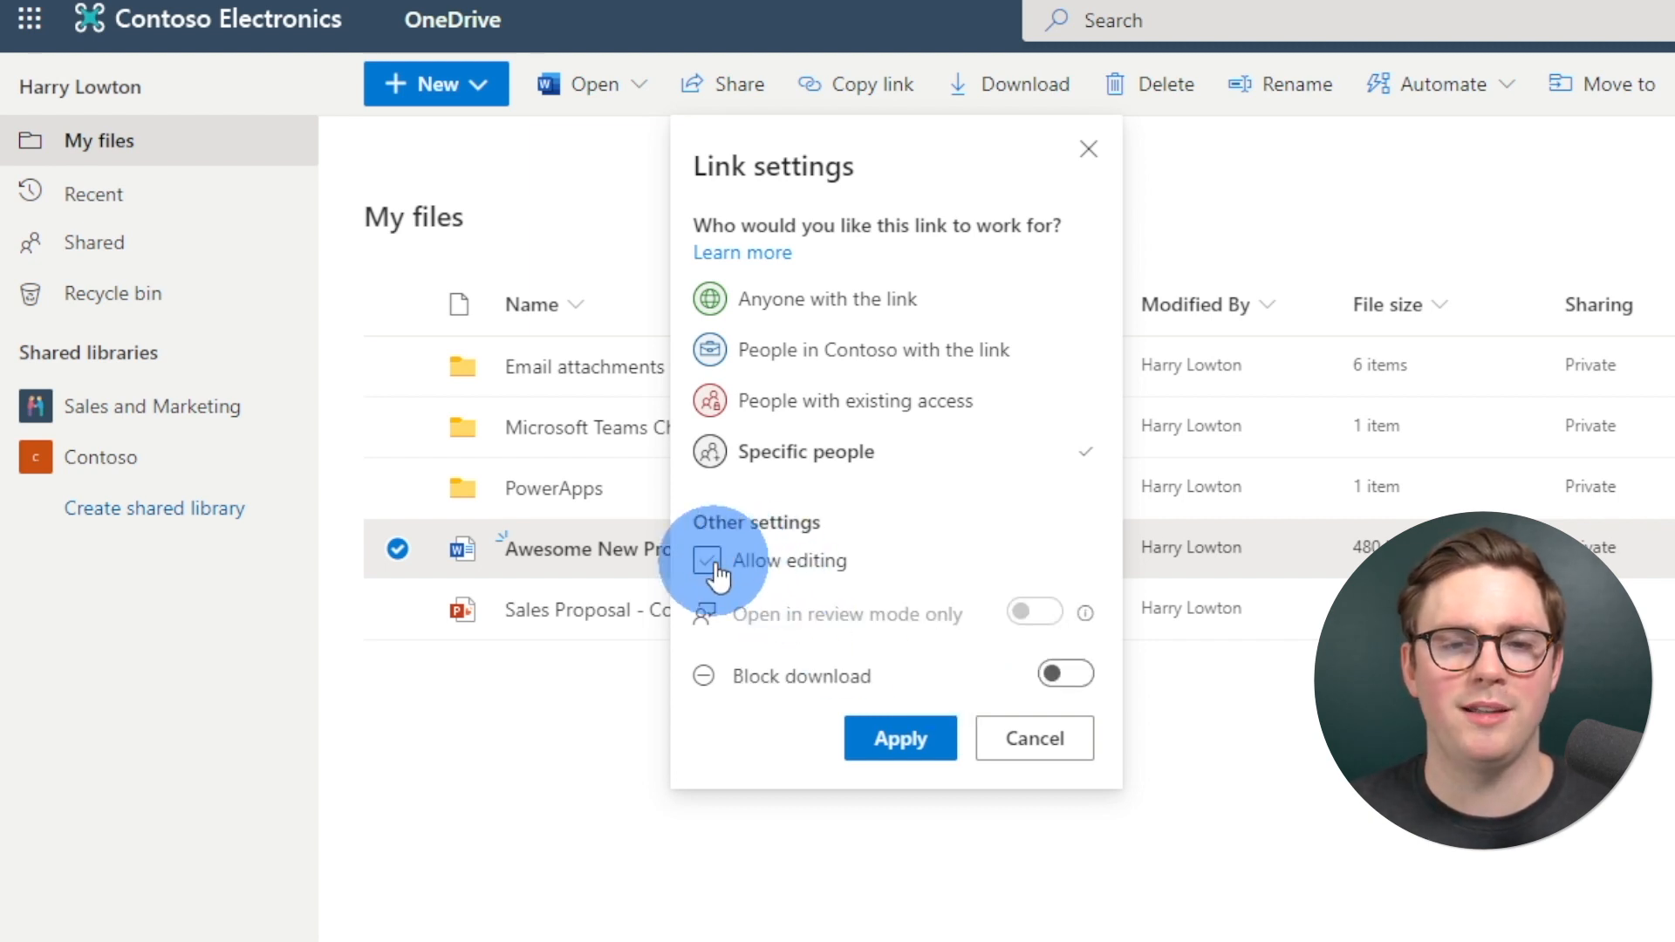
left_click(707, 560)
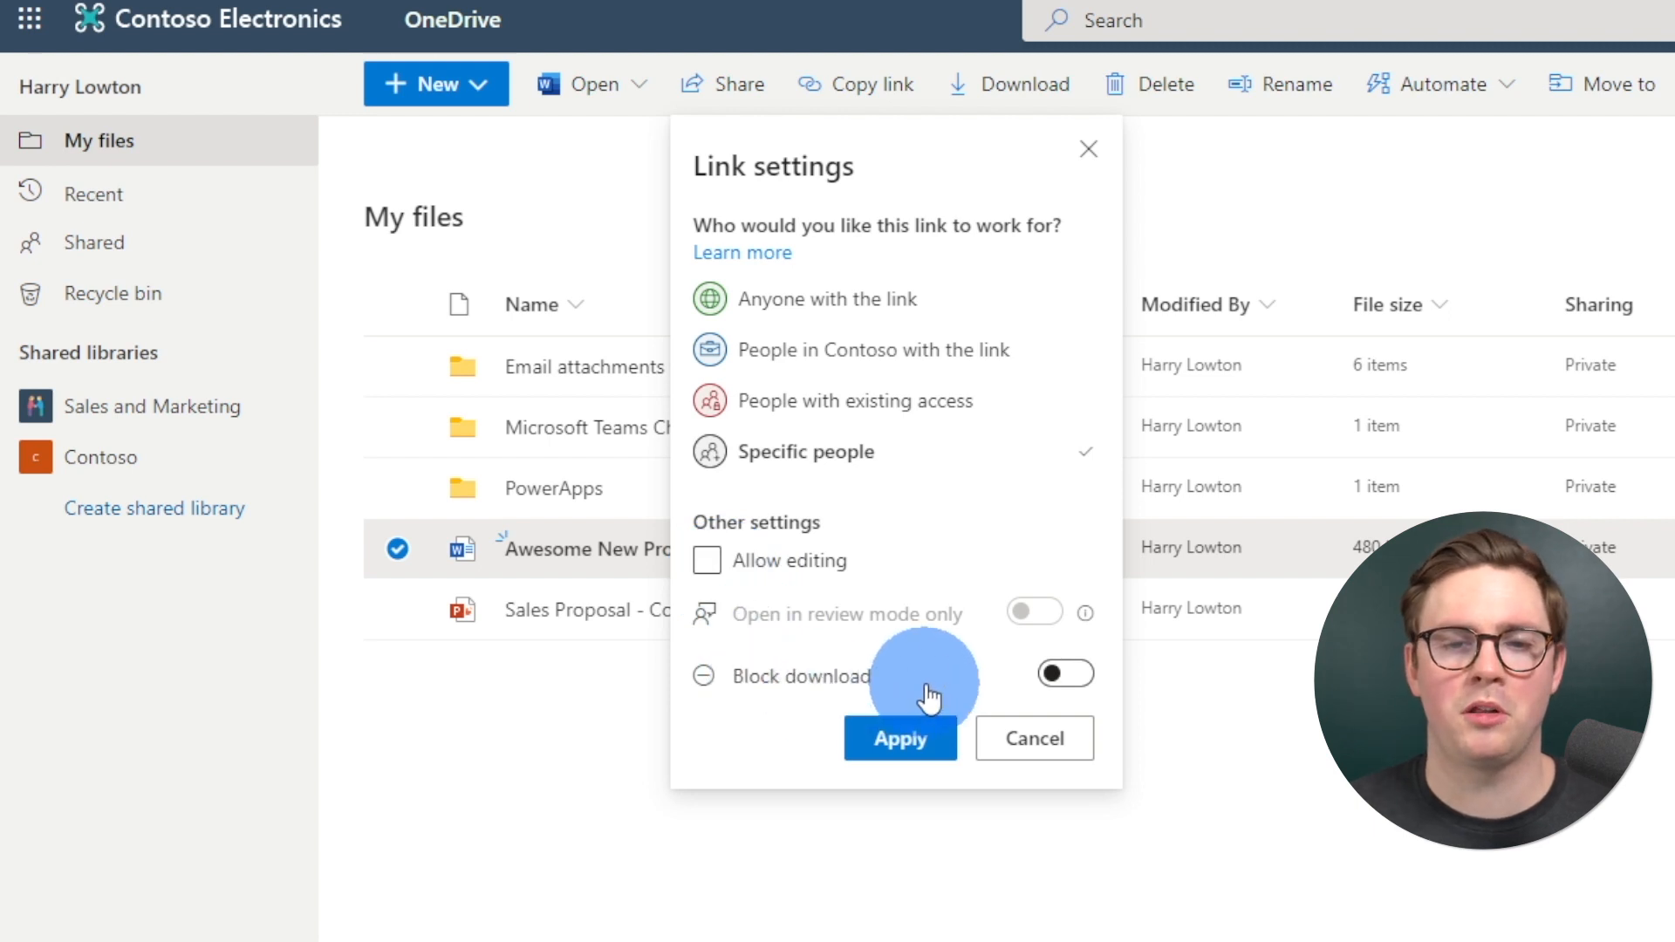
left_click(1064, 674)
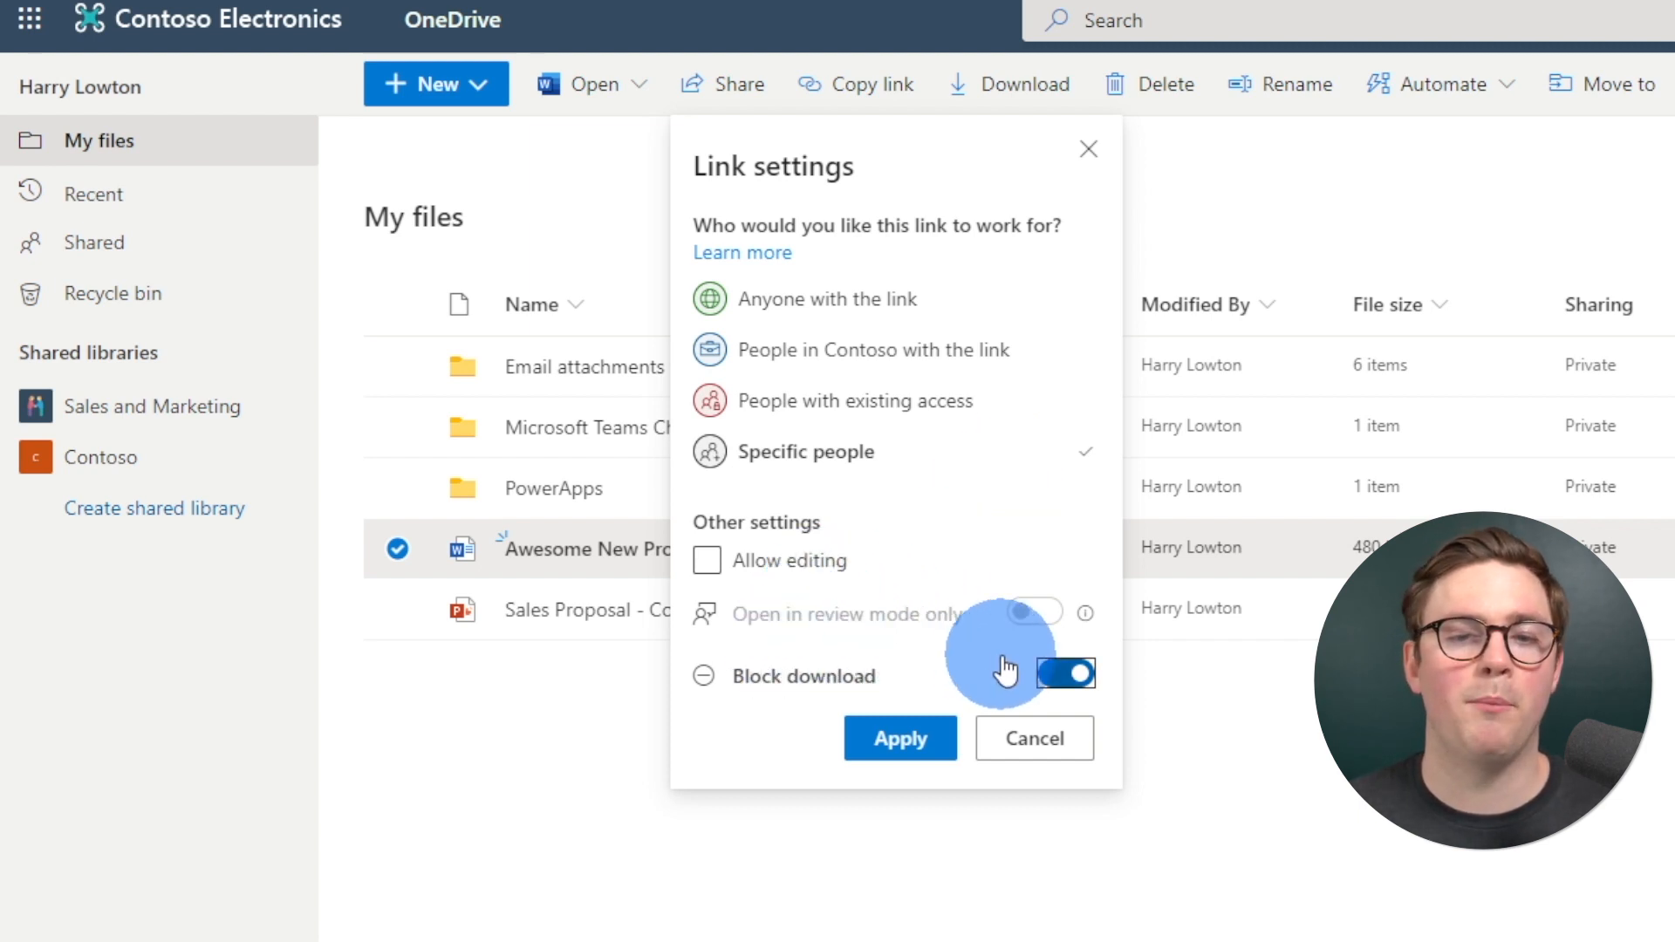
mouse_move(940, 714)
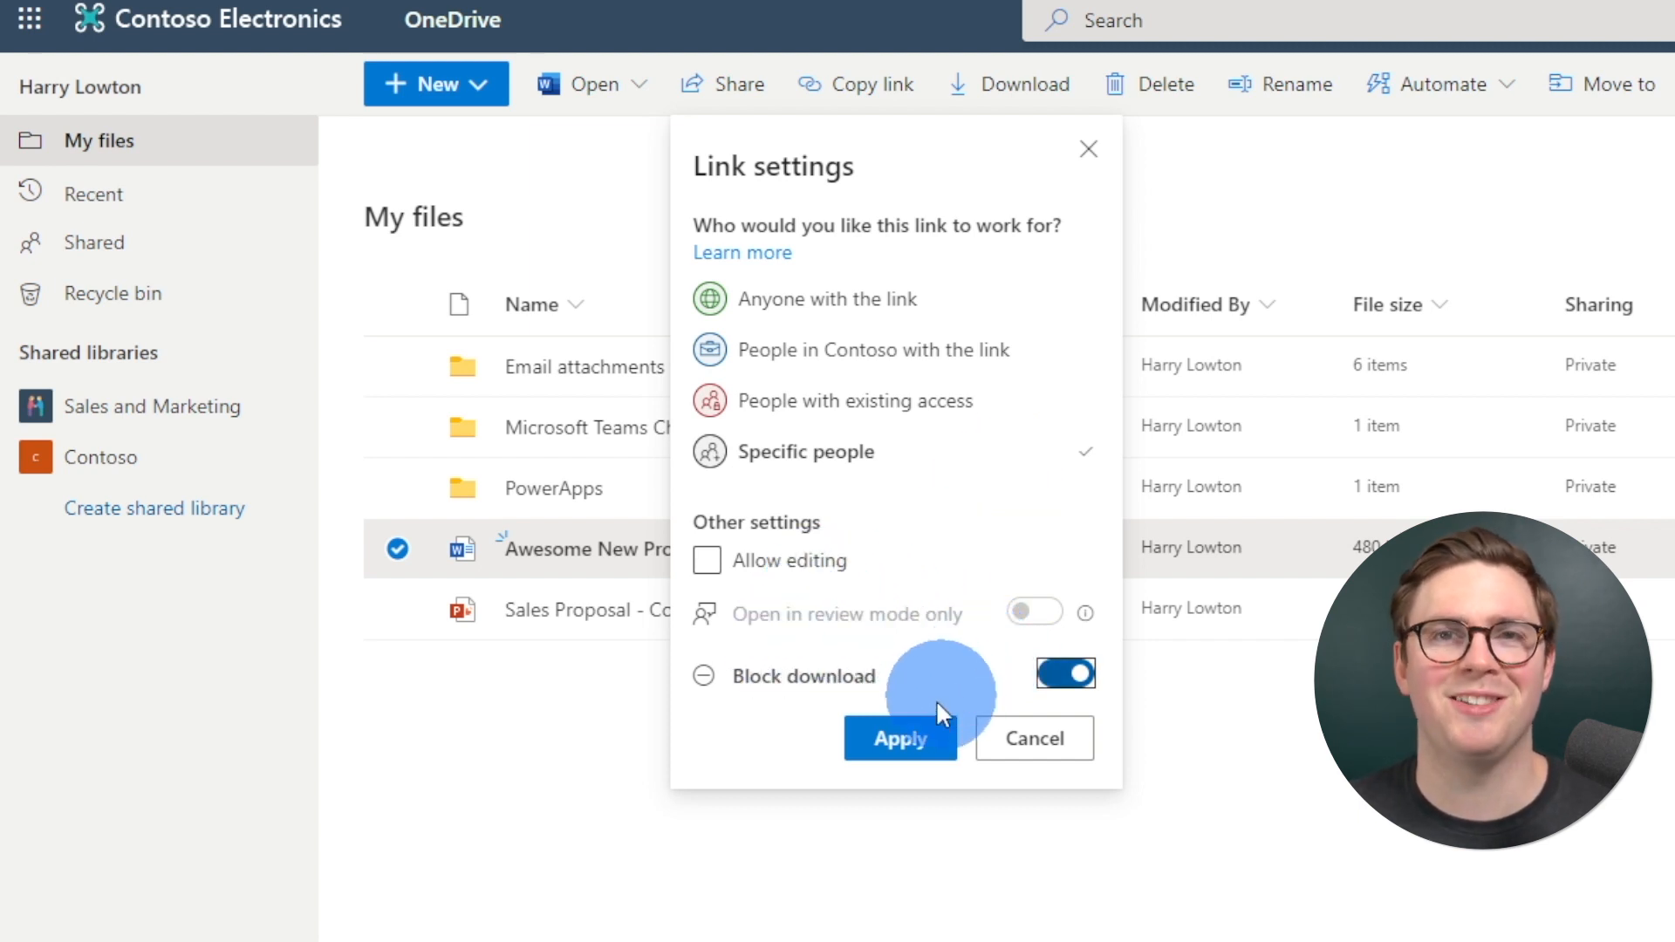
Step: Apply the link settings and add myguestuser0's Gmail address as recipient
left_click(900, 738)
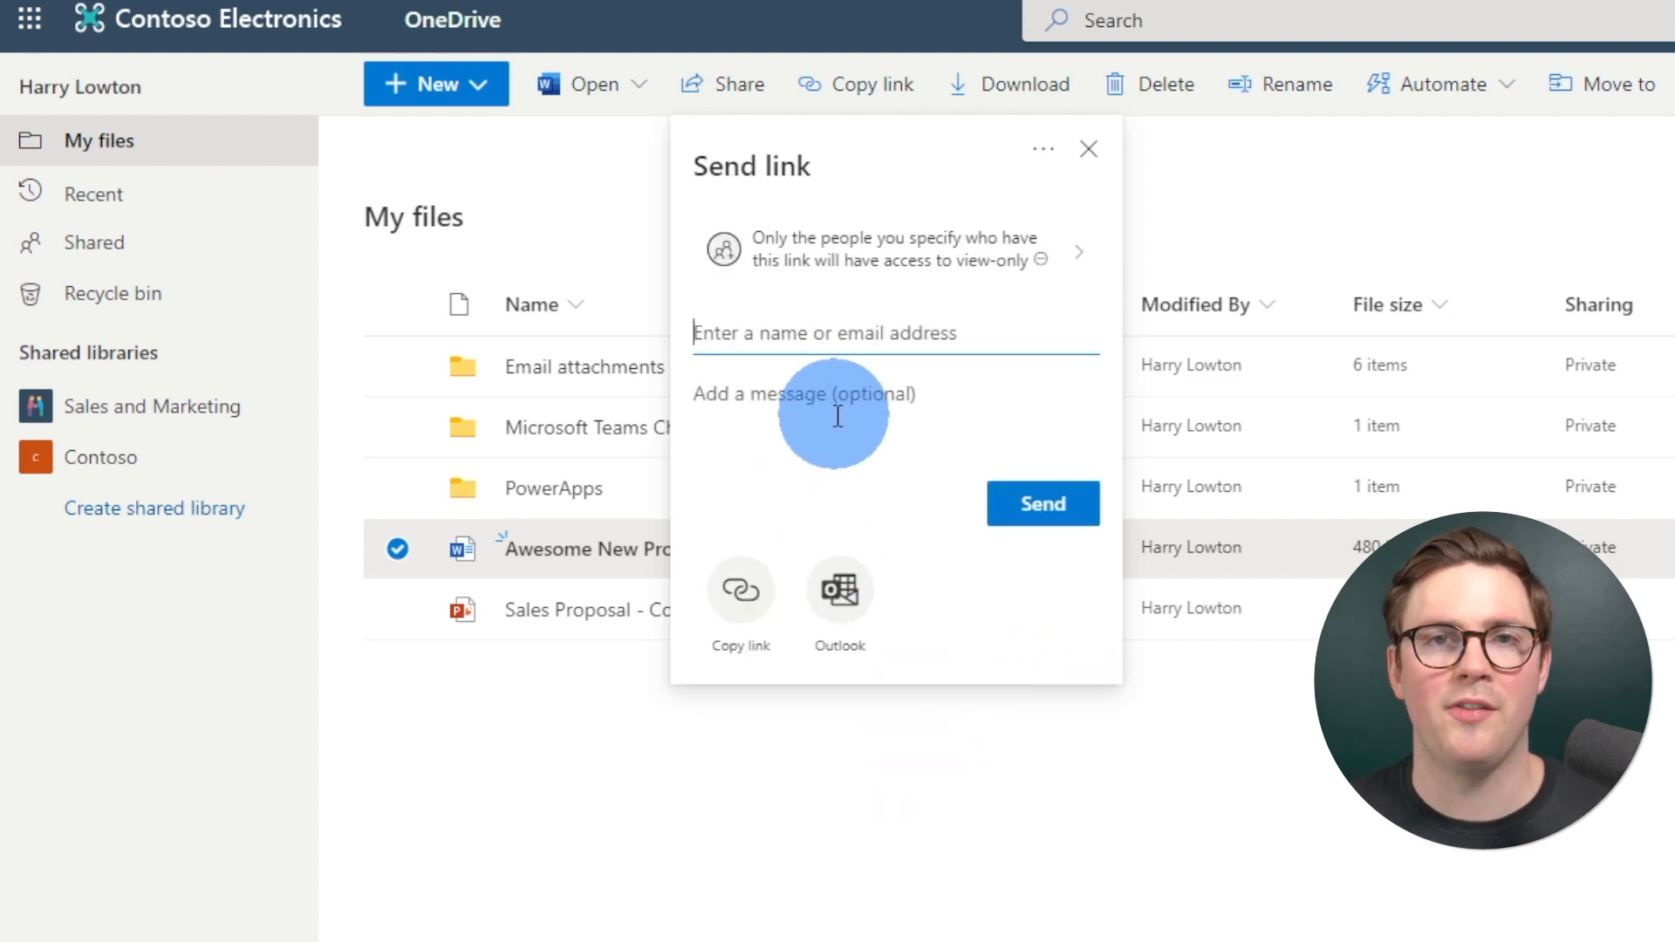
type("myguestuser0")
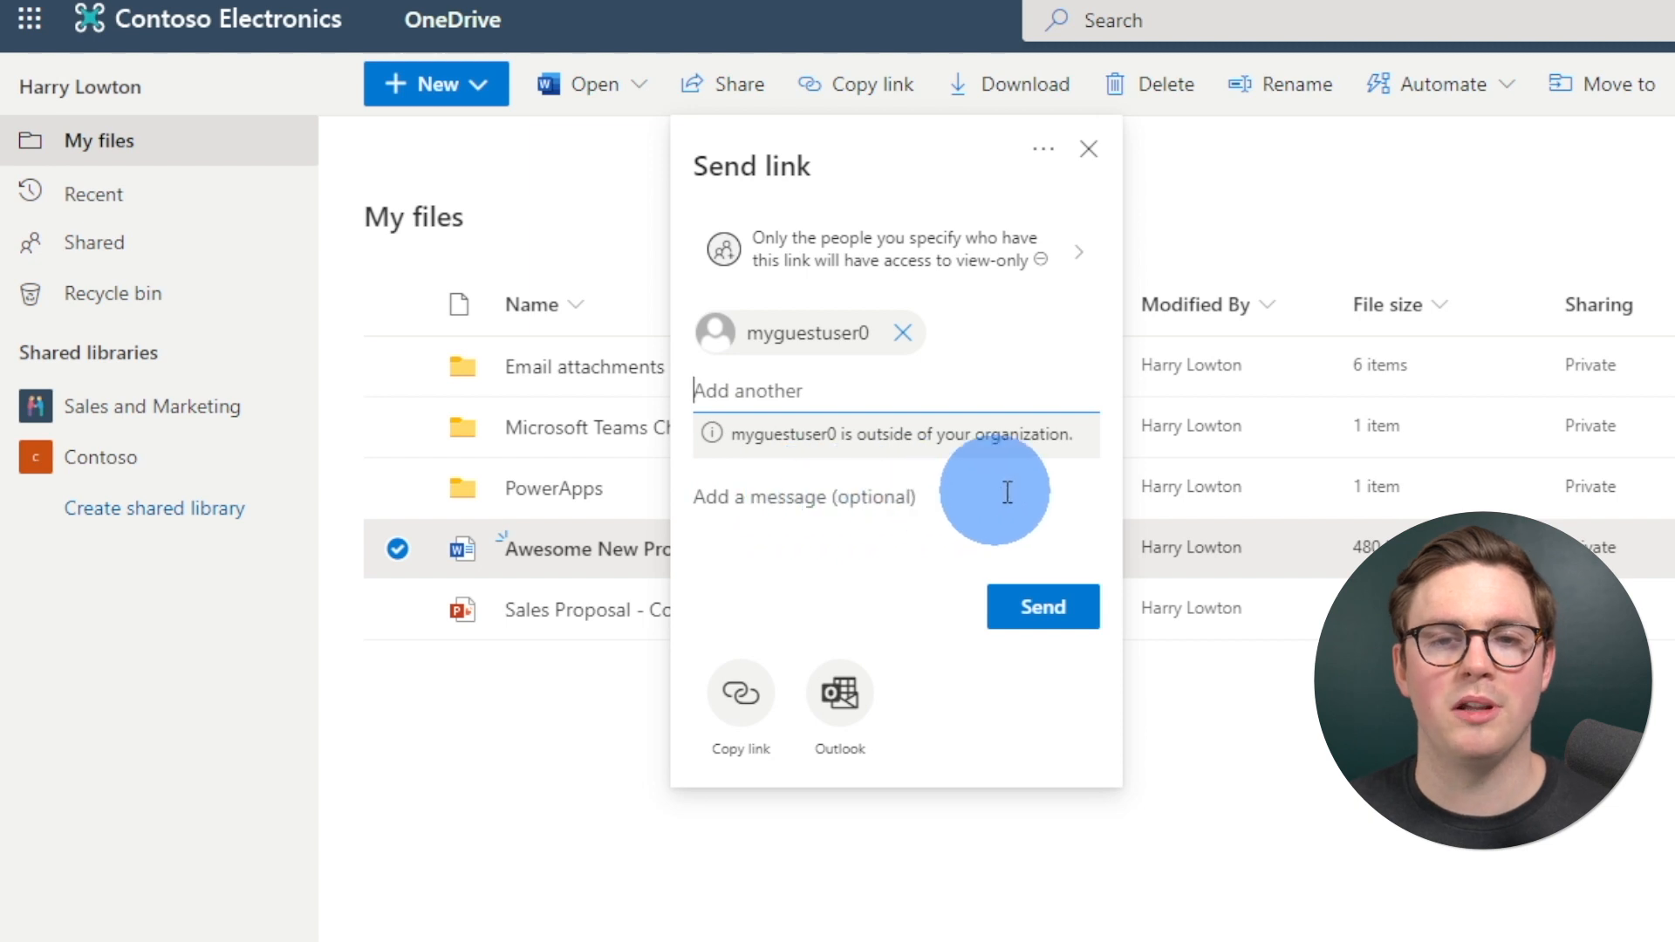
mouse_move(844, 540)
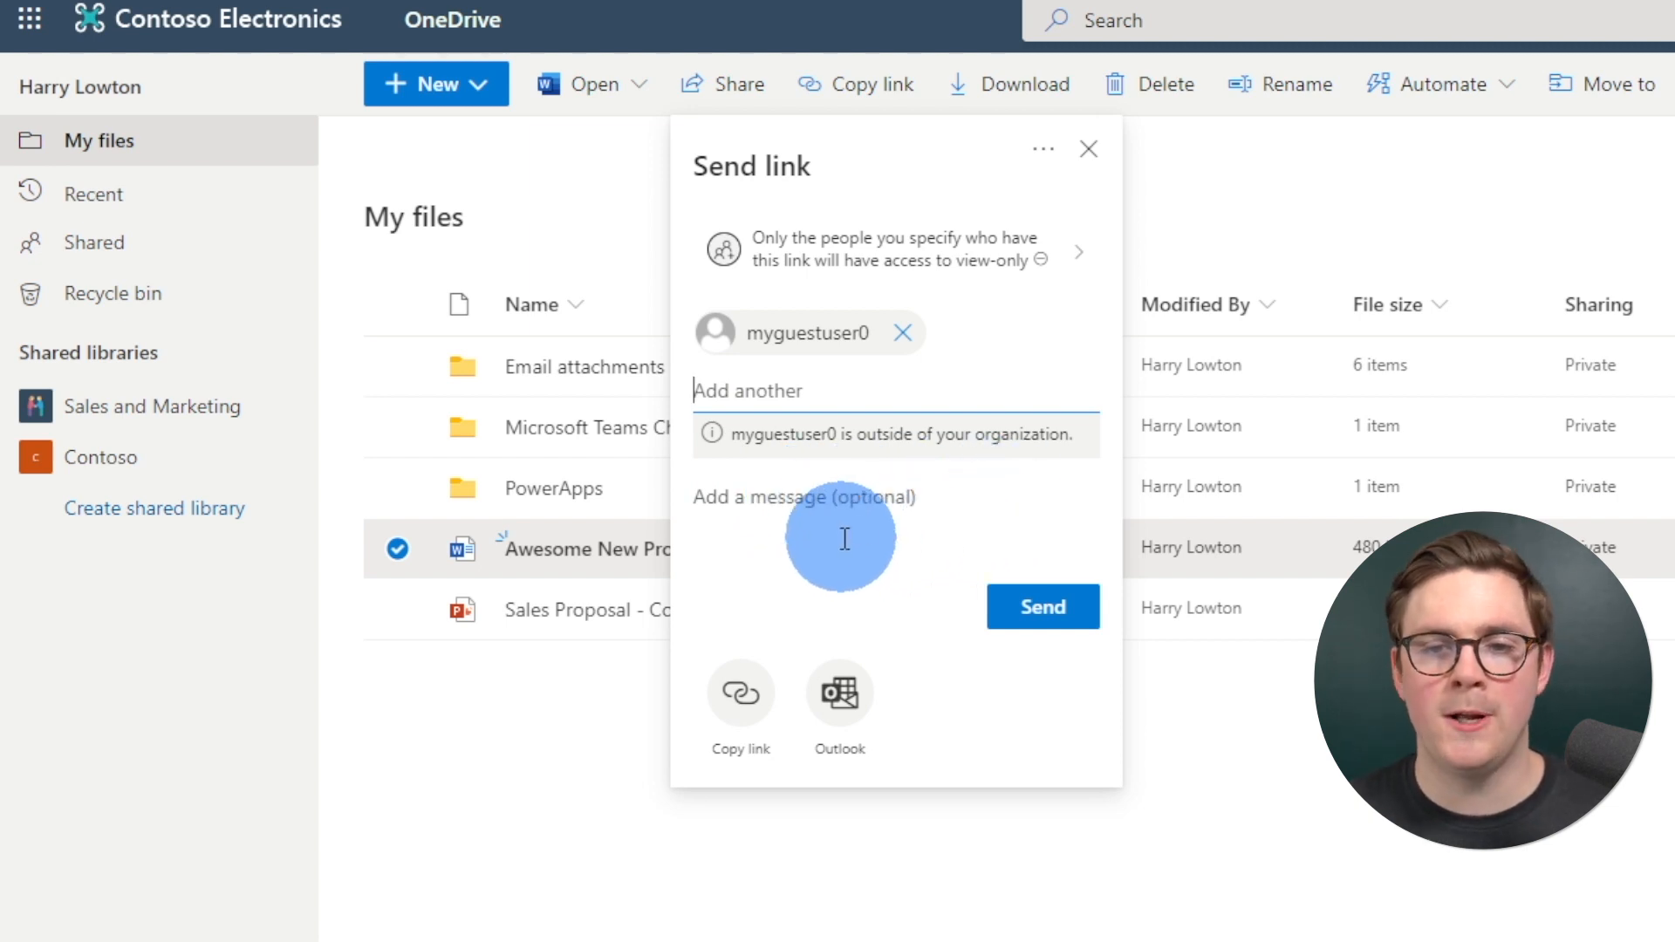
mouse_move(740, 704)
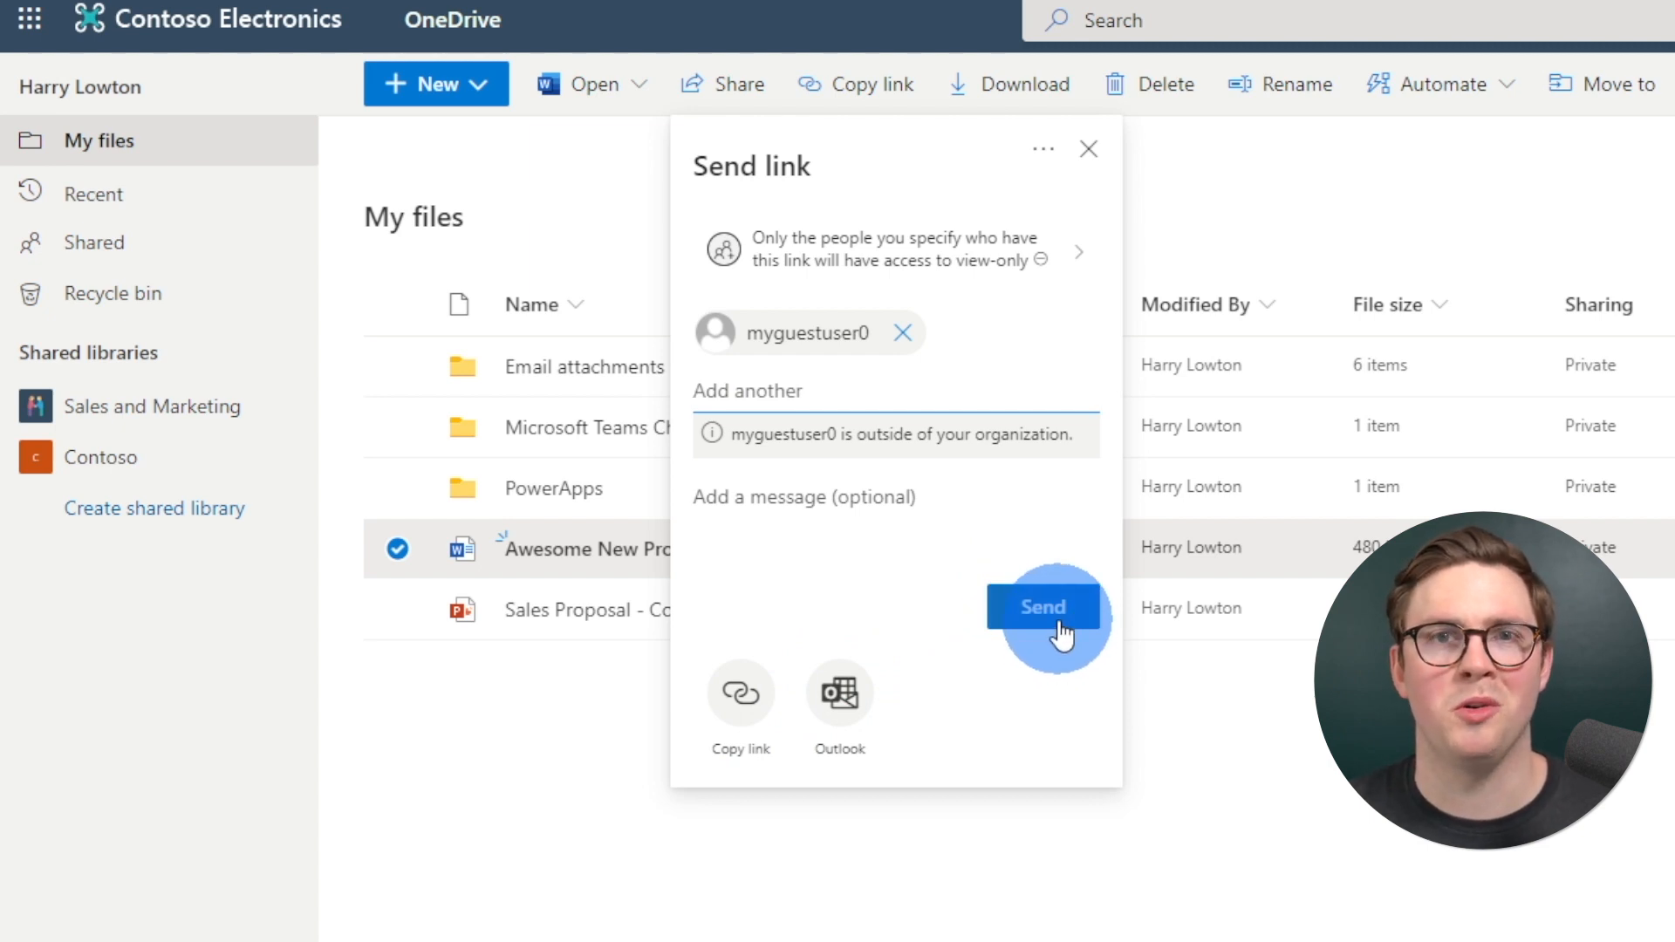
left_click(1043, 606)
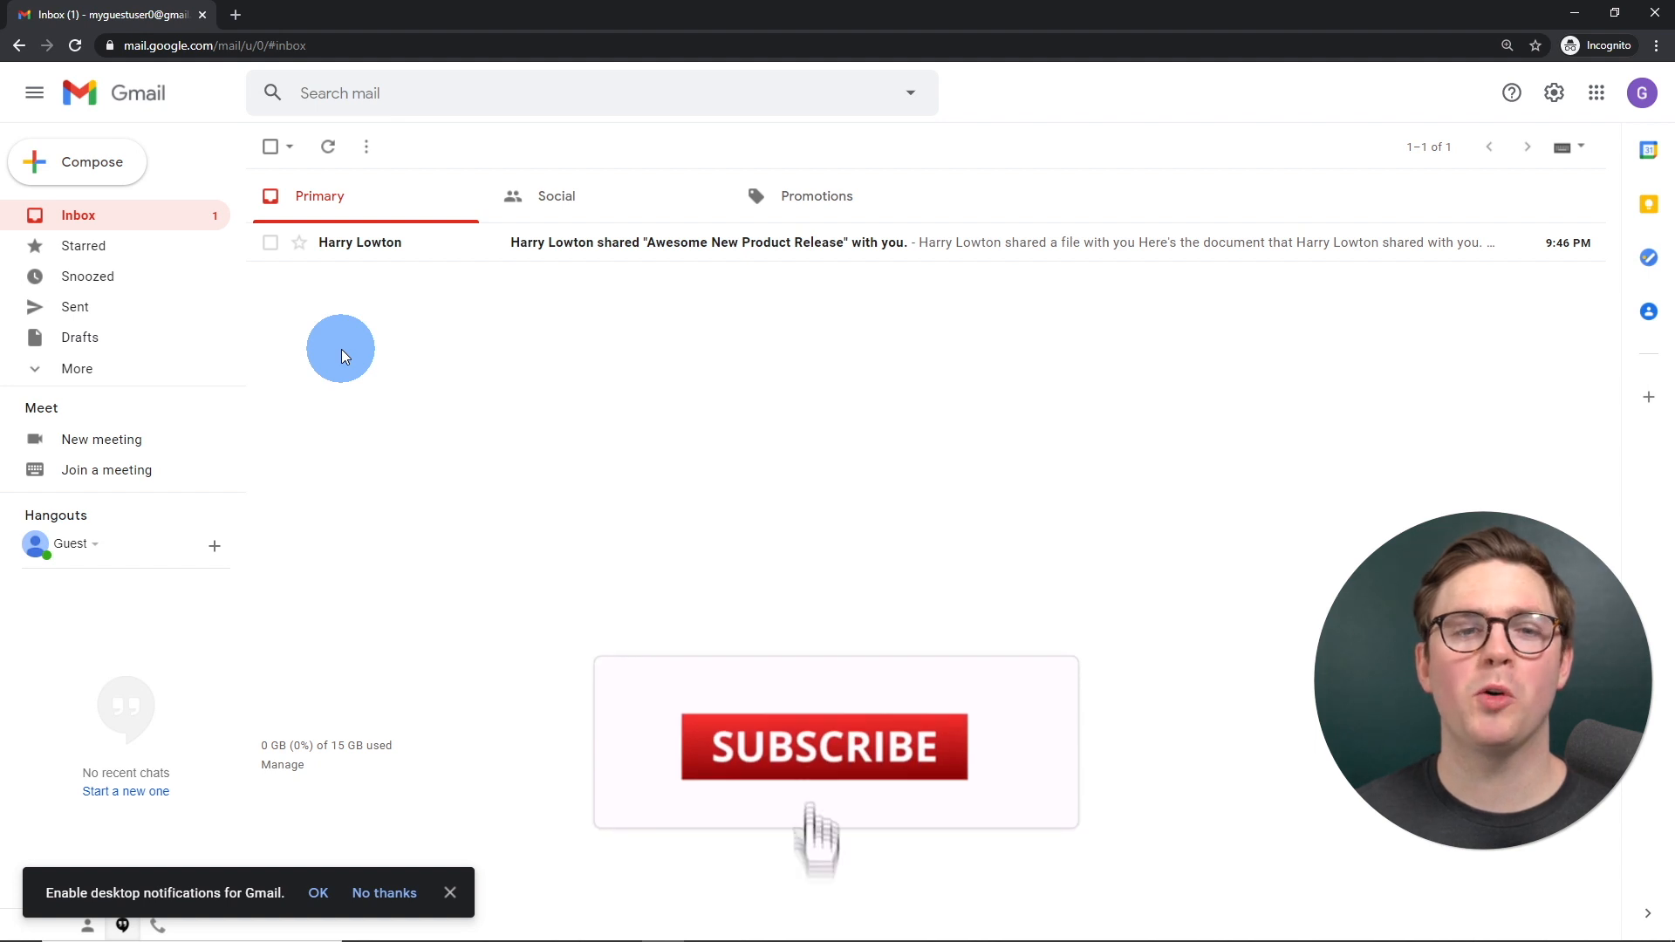
left_click(822, 745)
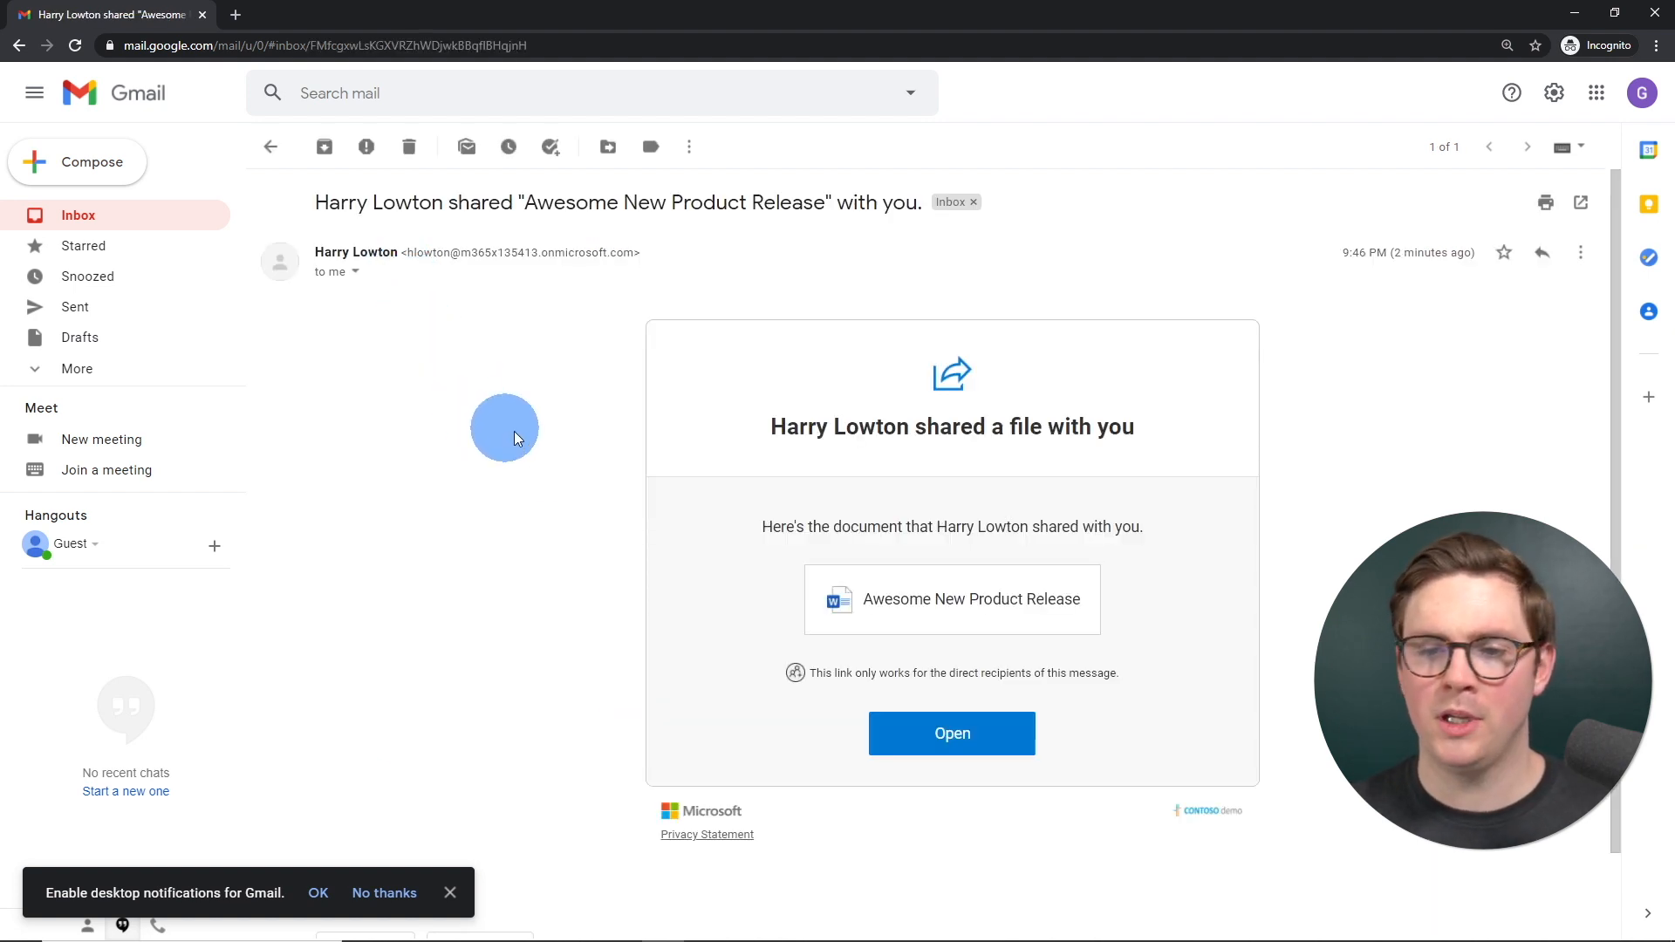
mouse_move(668, 533)
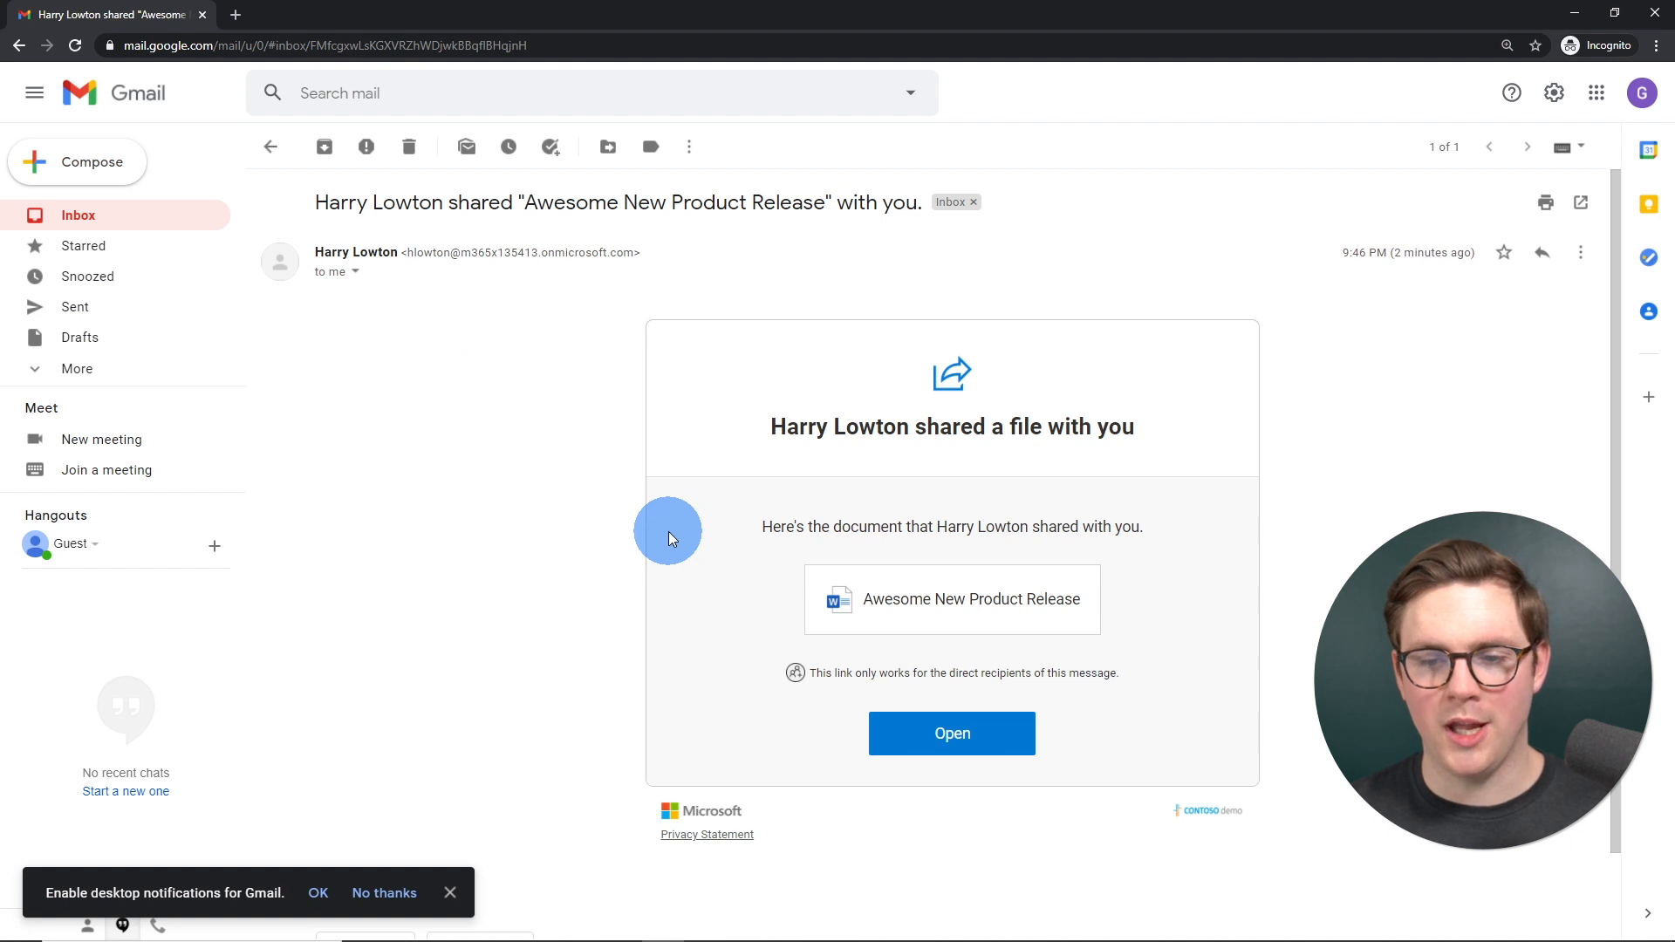
mouse_move(1010, 699)
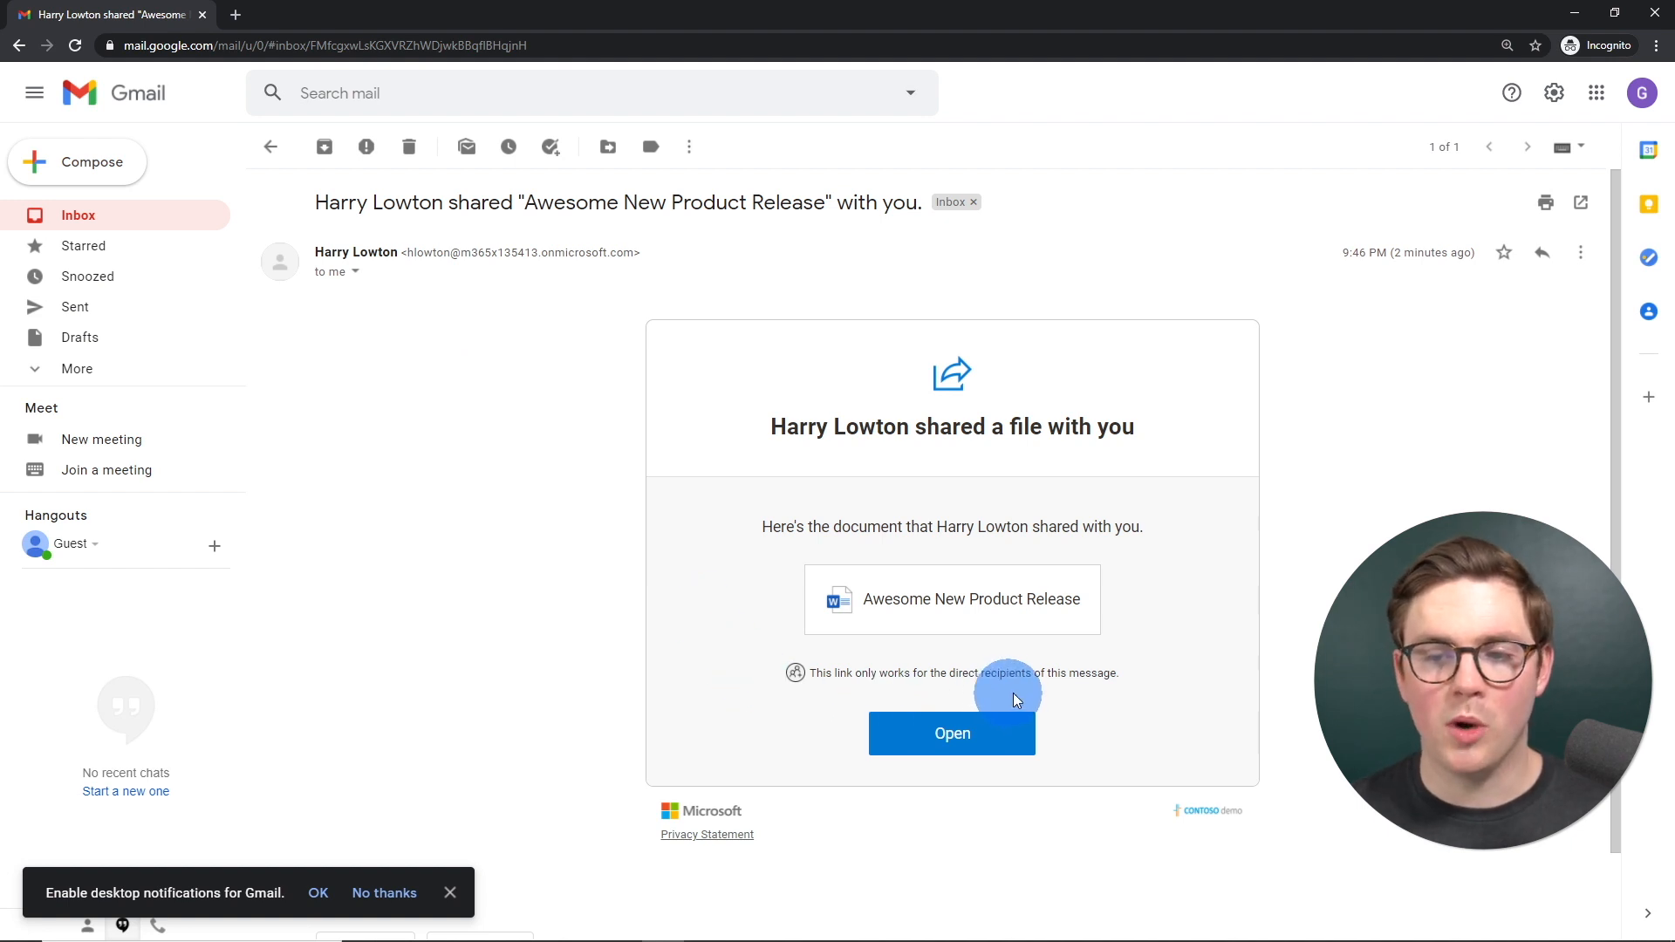
mouse_move(1035, 695)
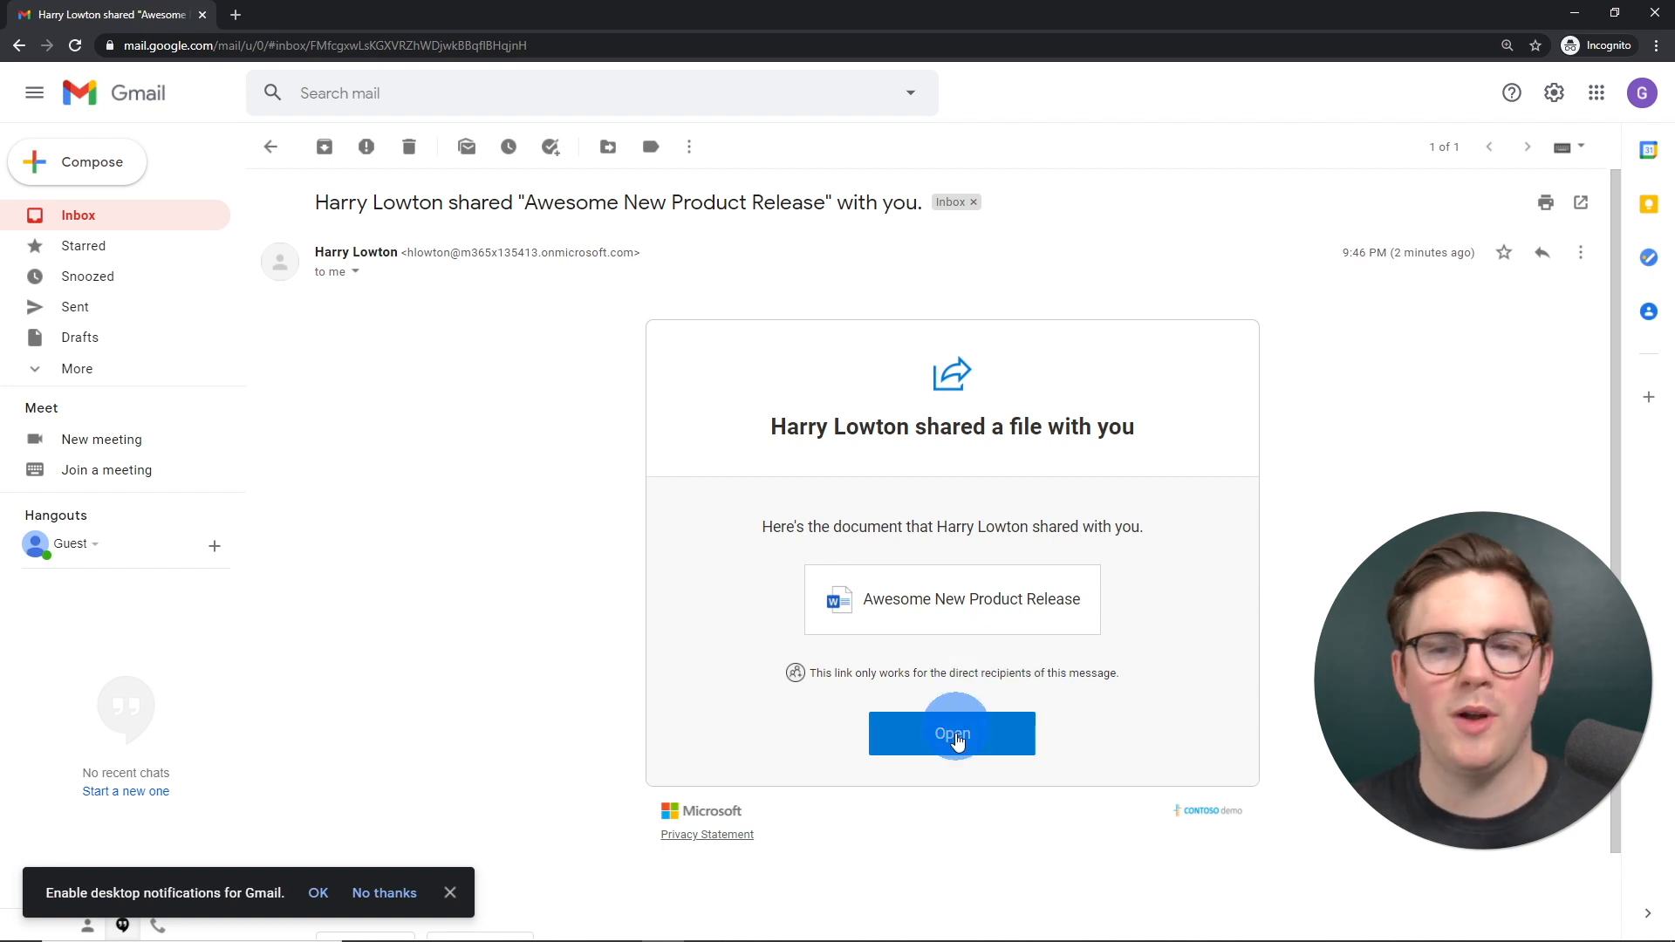
Step: Open the shared document from the email and pass the Sharing Link Validation page
left_click(951, 735)
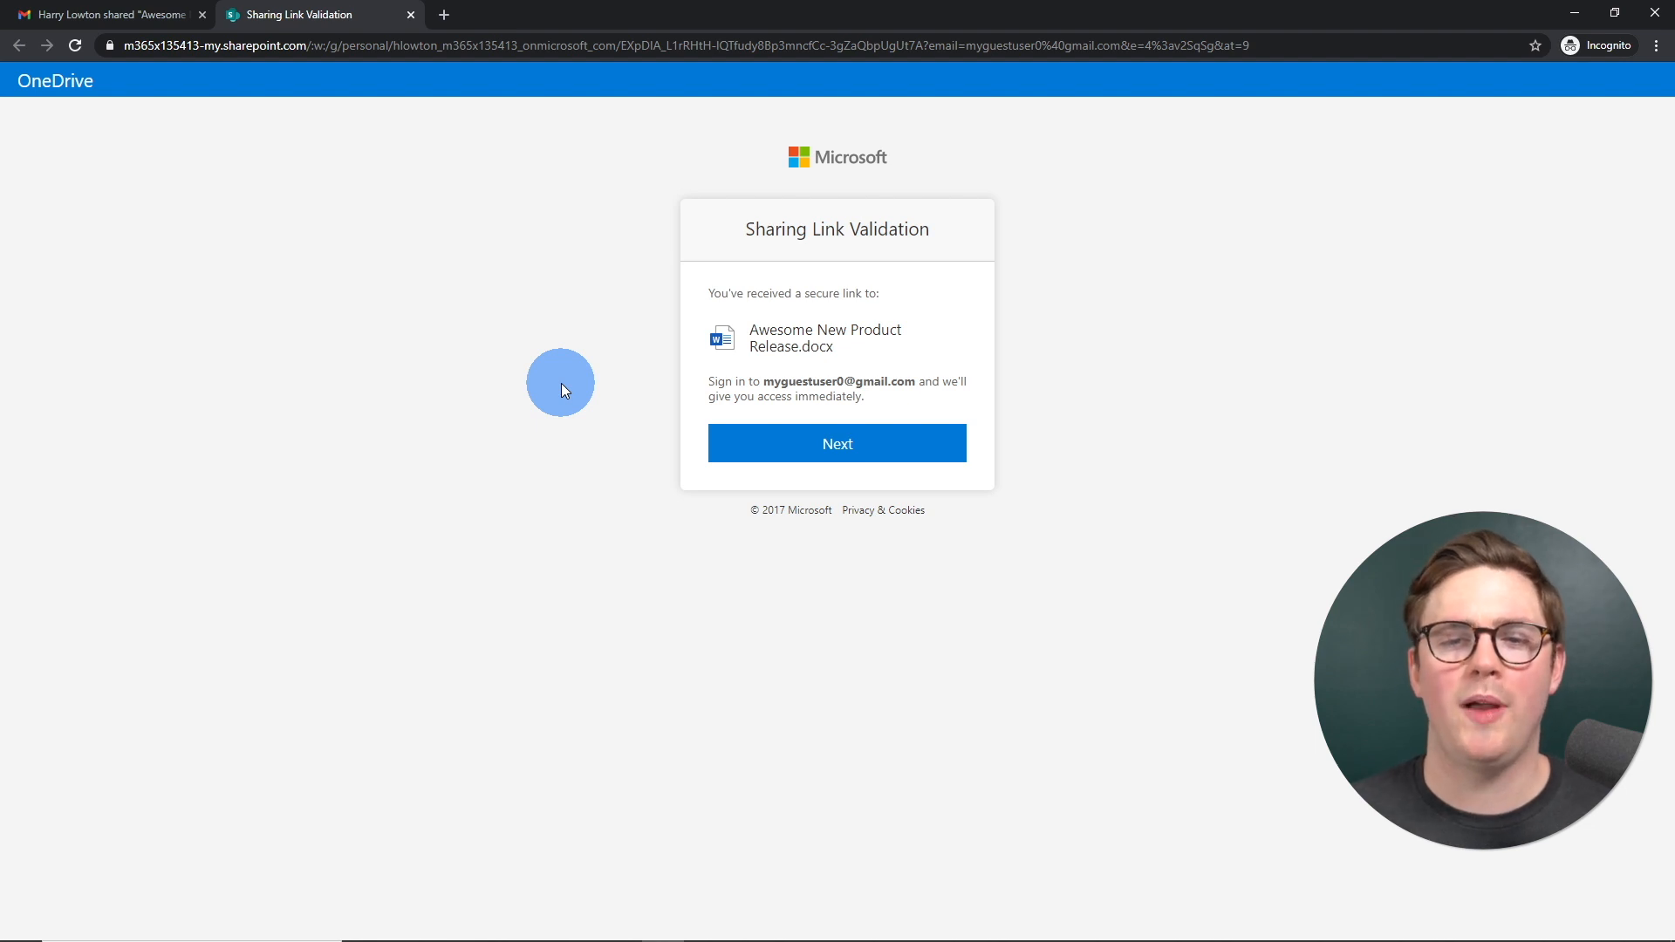
mouse_move(503, 382)
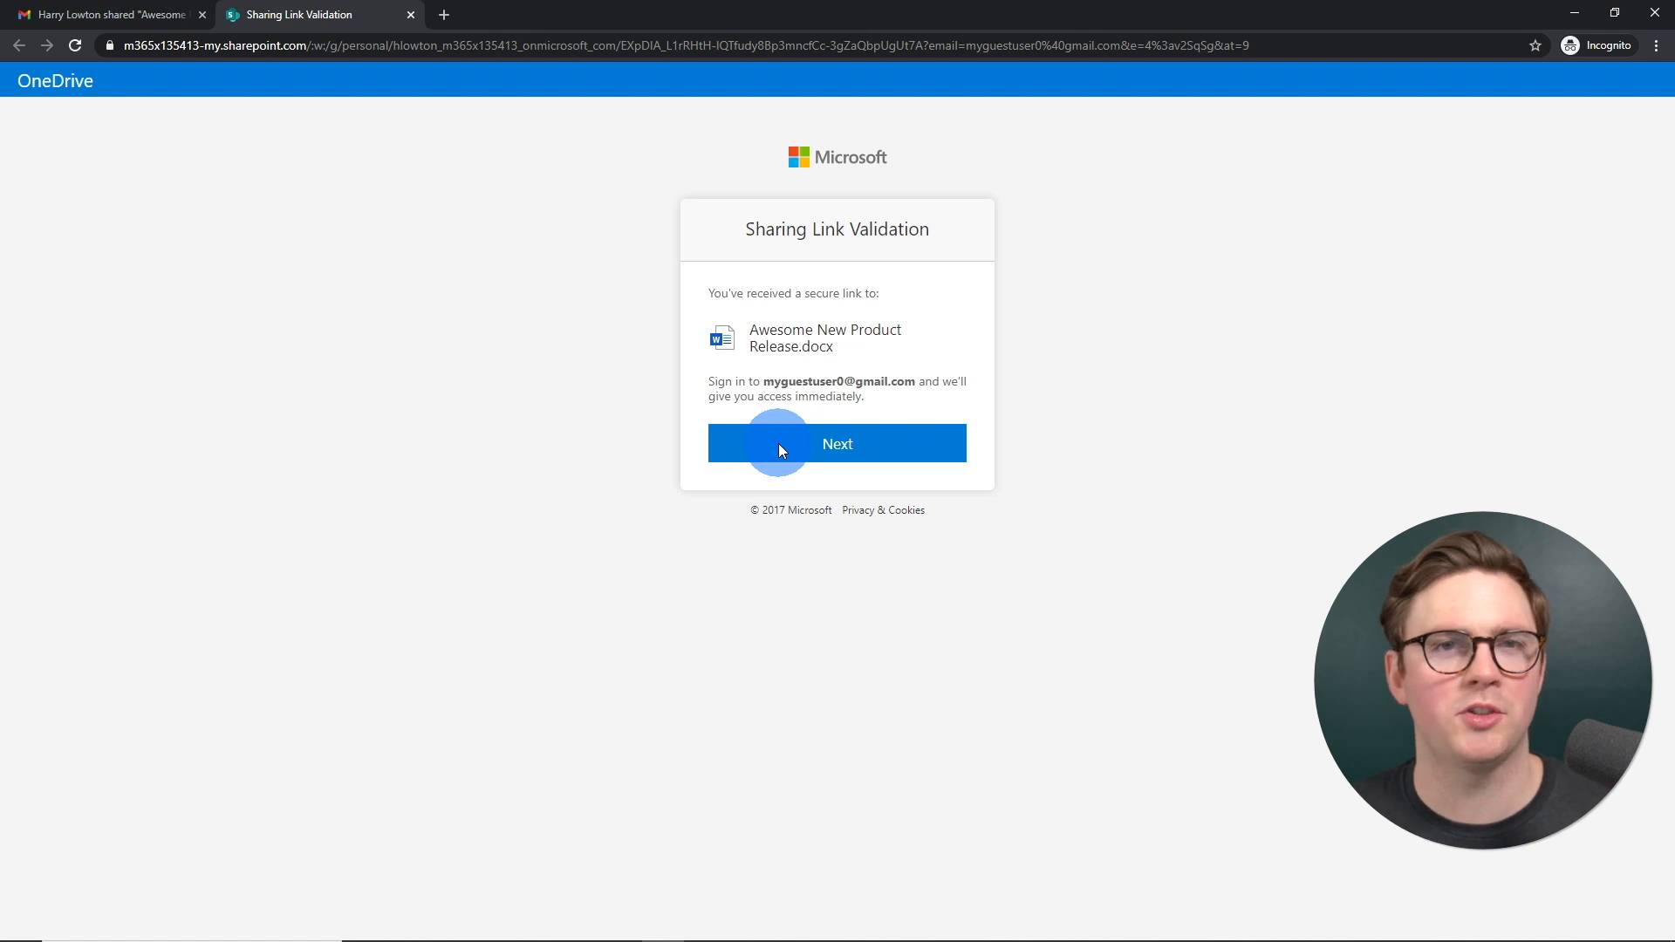
left_click(836, 443)
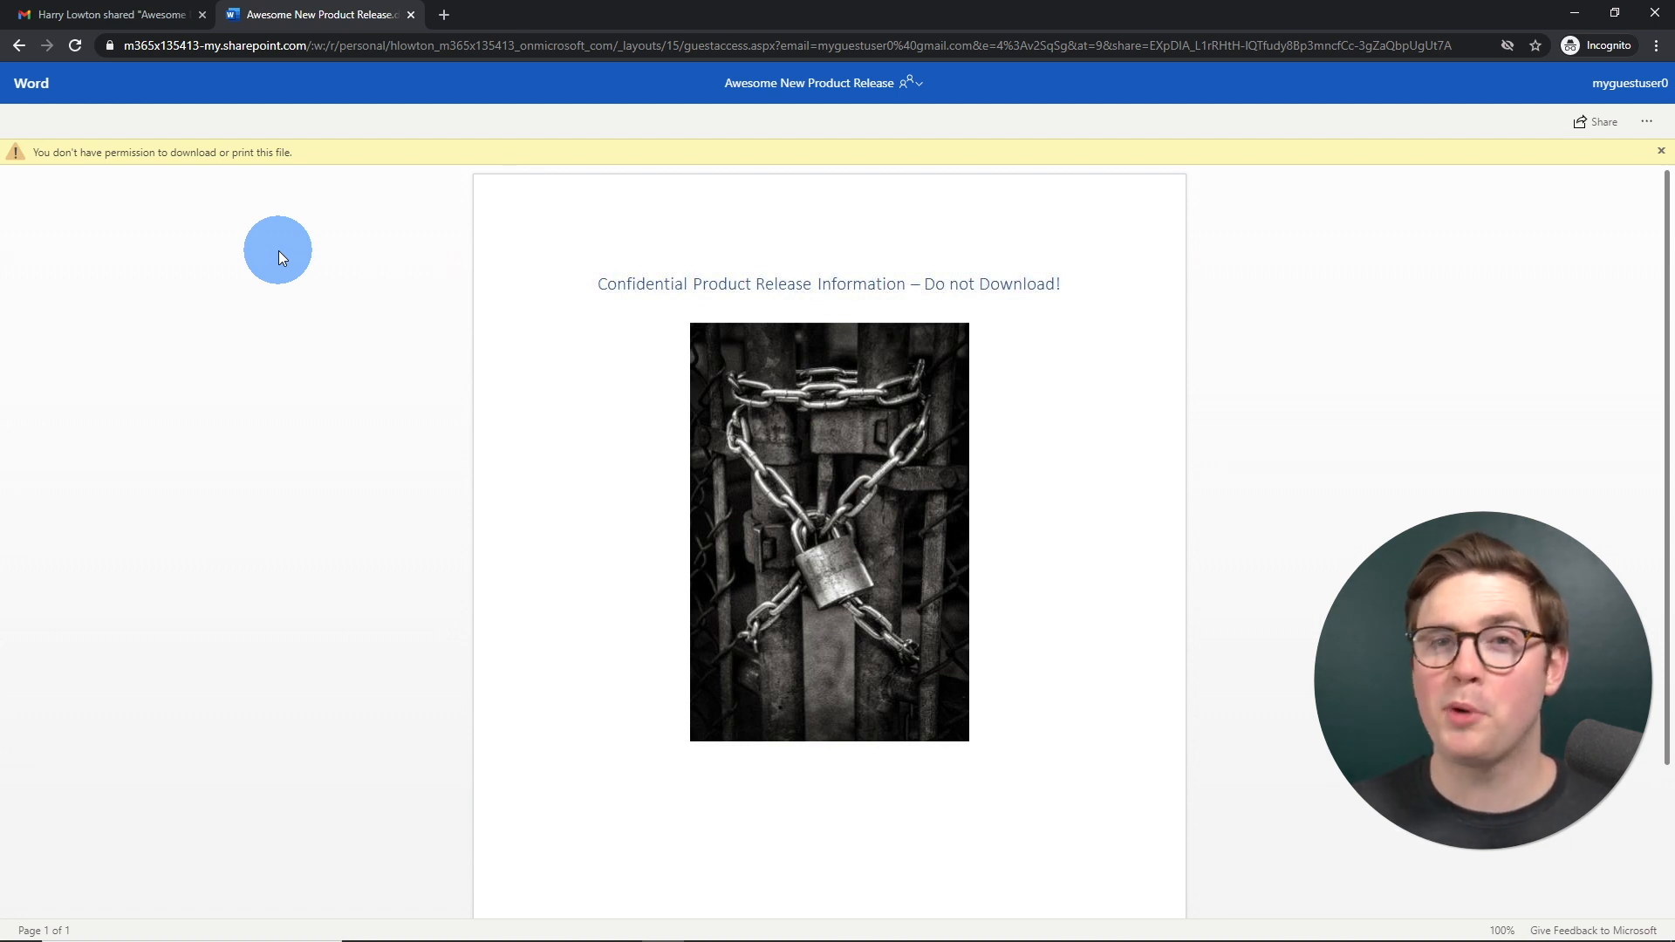
mouse_move(564, 328)
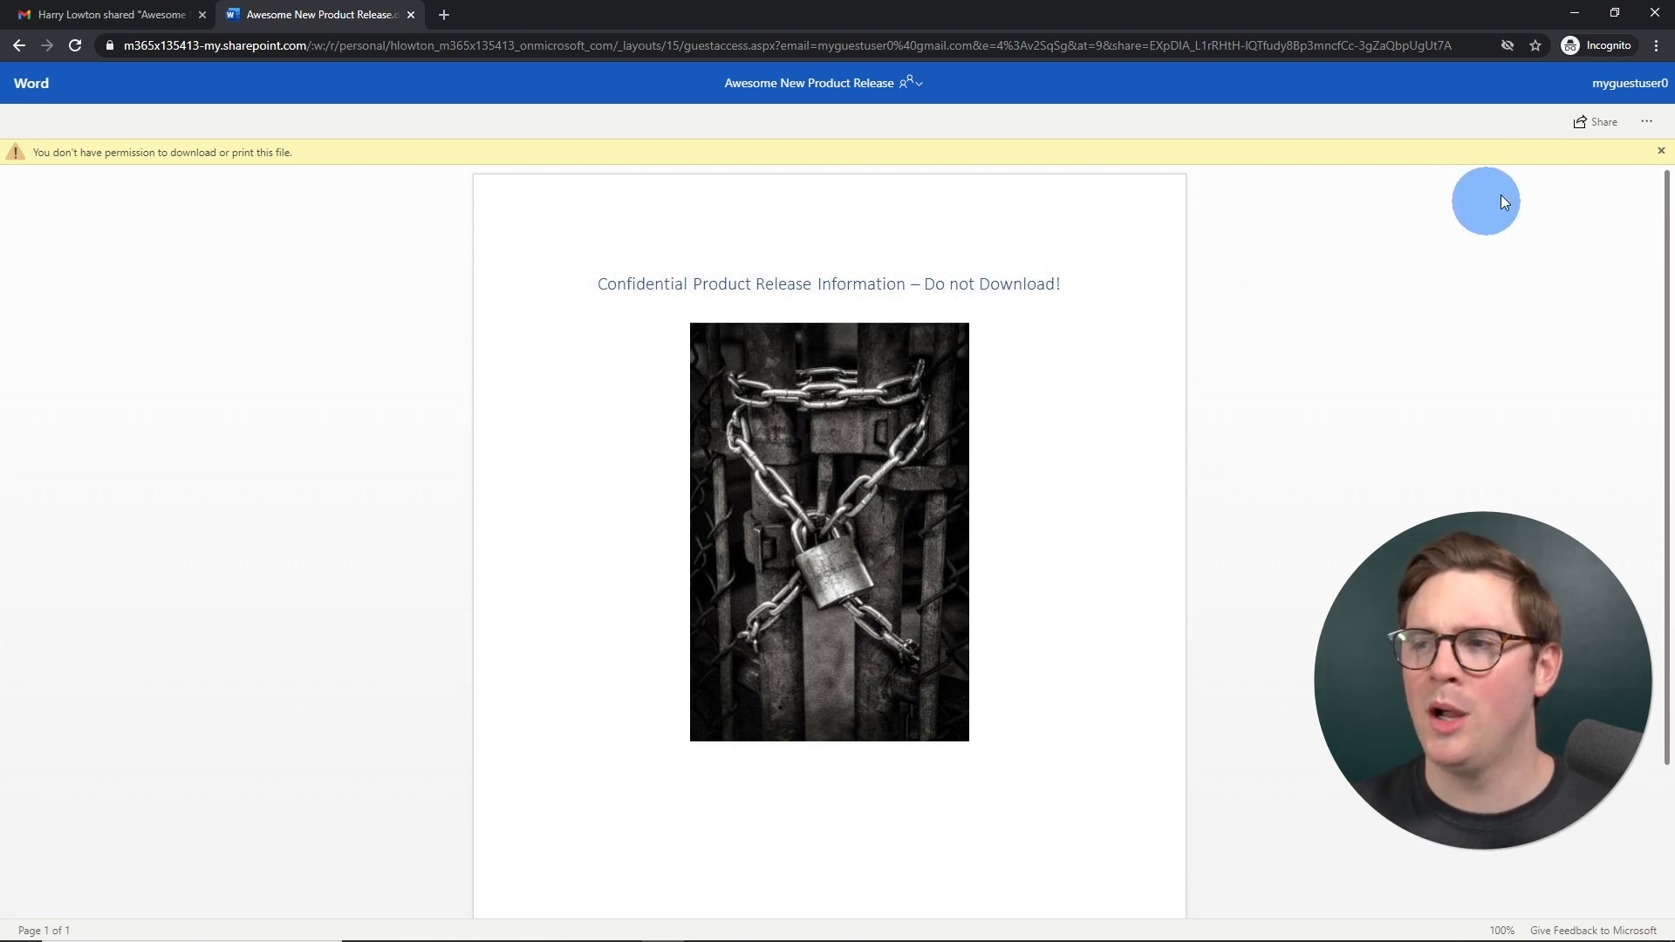
Step: Review the view-only document with its no-download banner, then return to Harry Lowton's files
left_click(1648, 122)
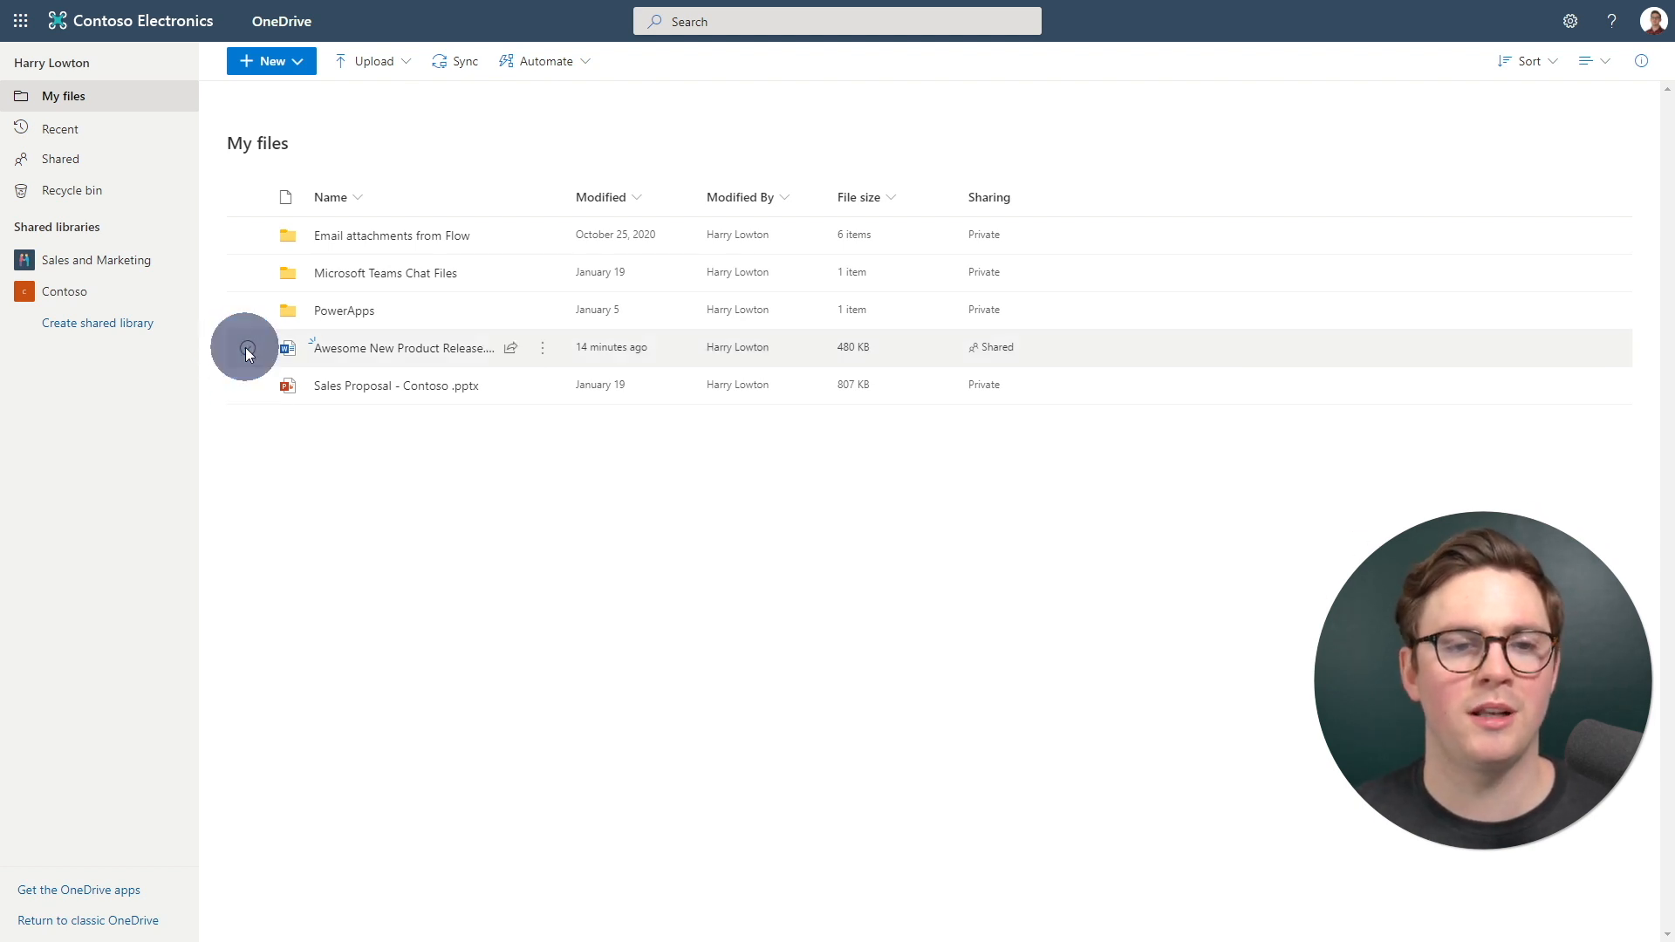
Step: Select the shared document and show its details pane with who has access
left_click(246, 346)
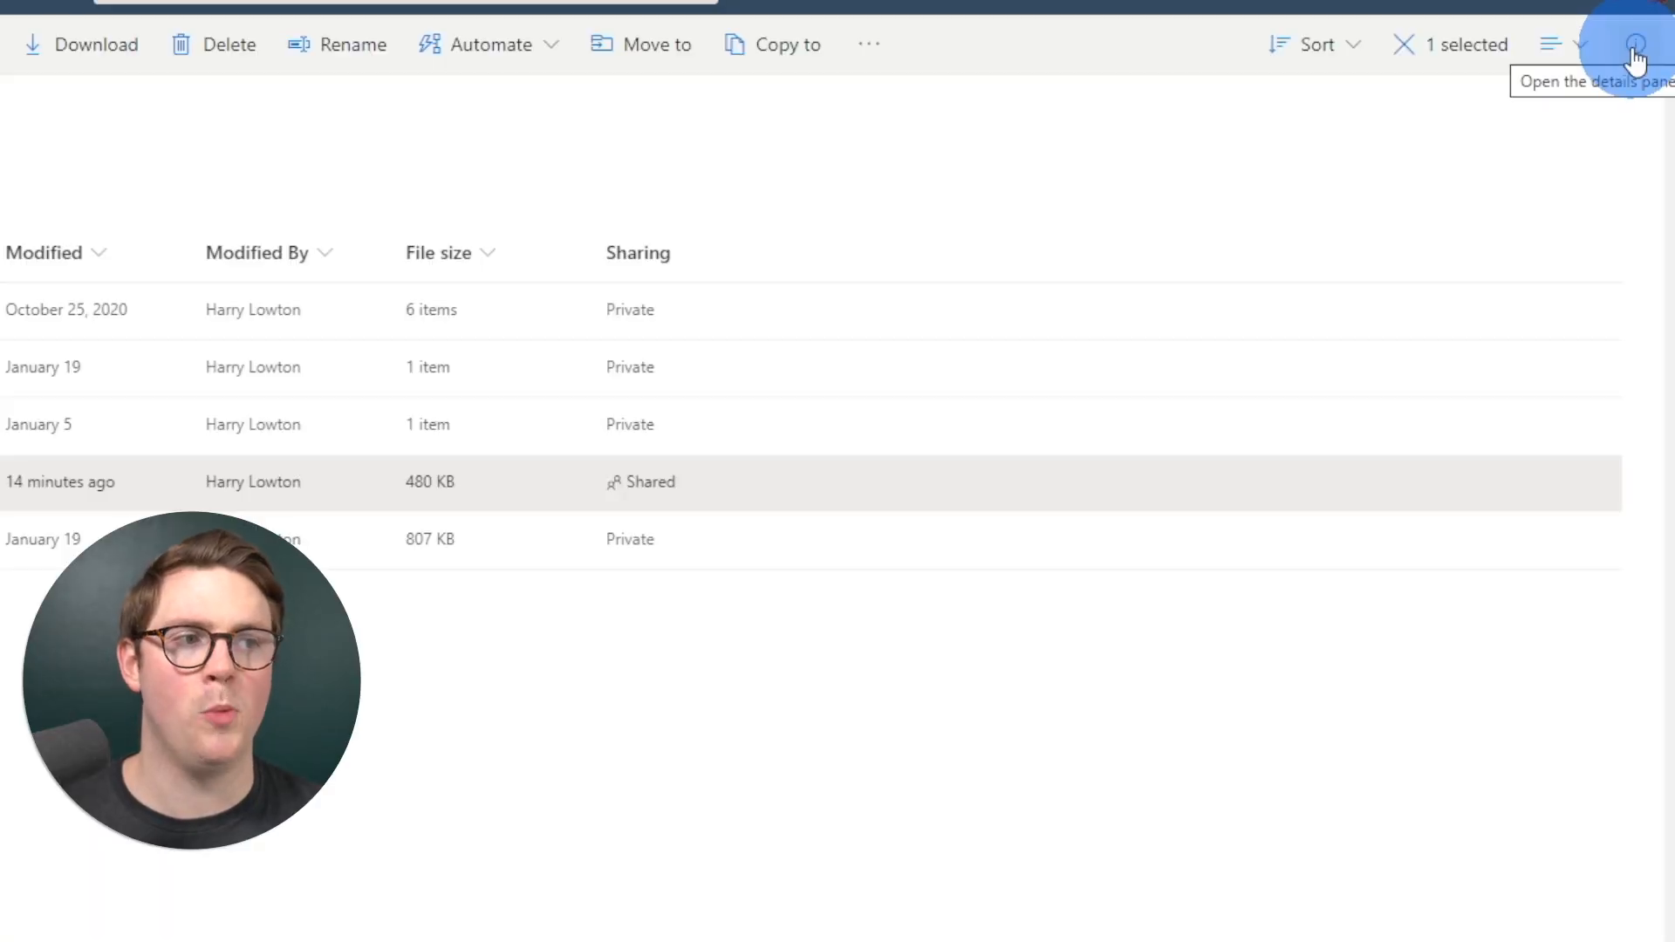
left_click(1635, 46)
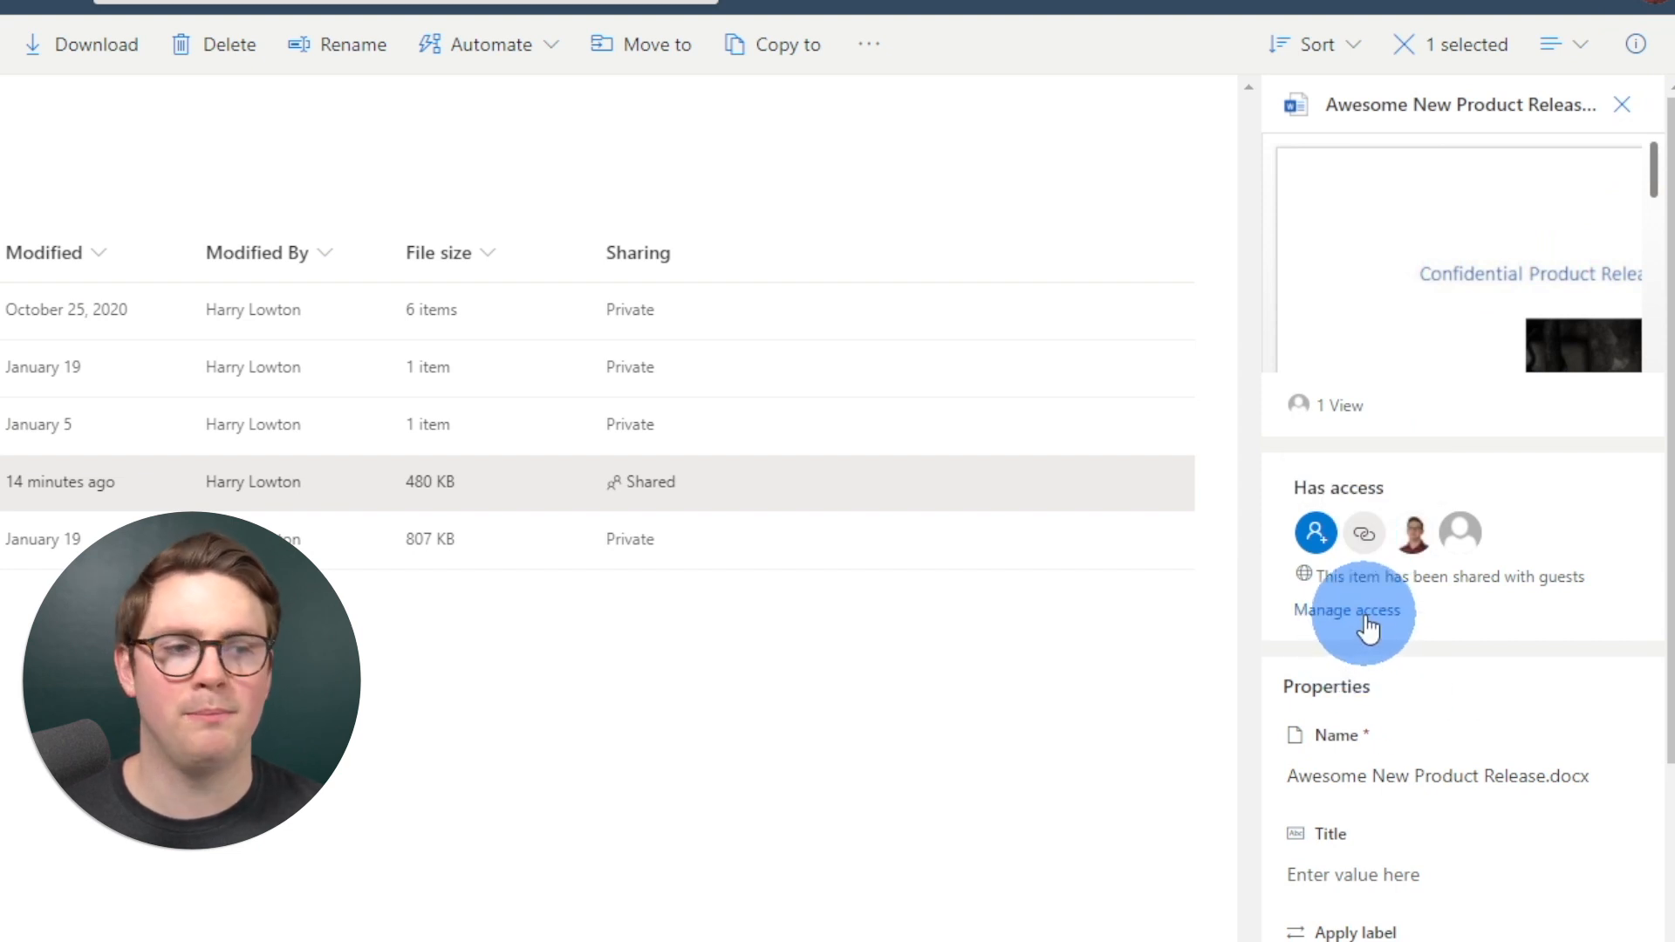
Step: In Manage access, remove the guest sharing link and confirm Delete link
left_click(1347, 609)
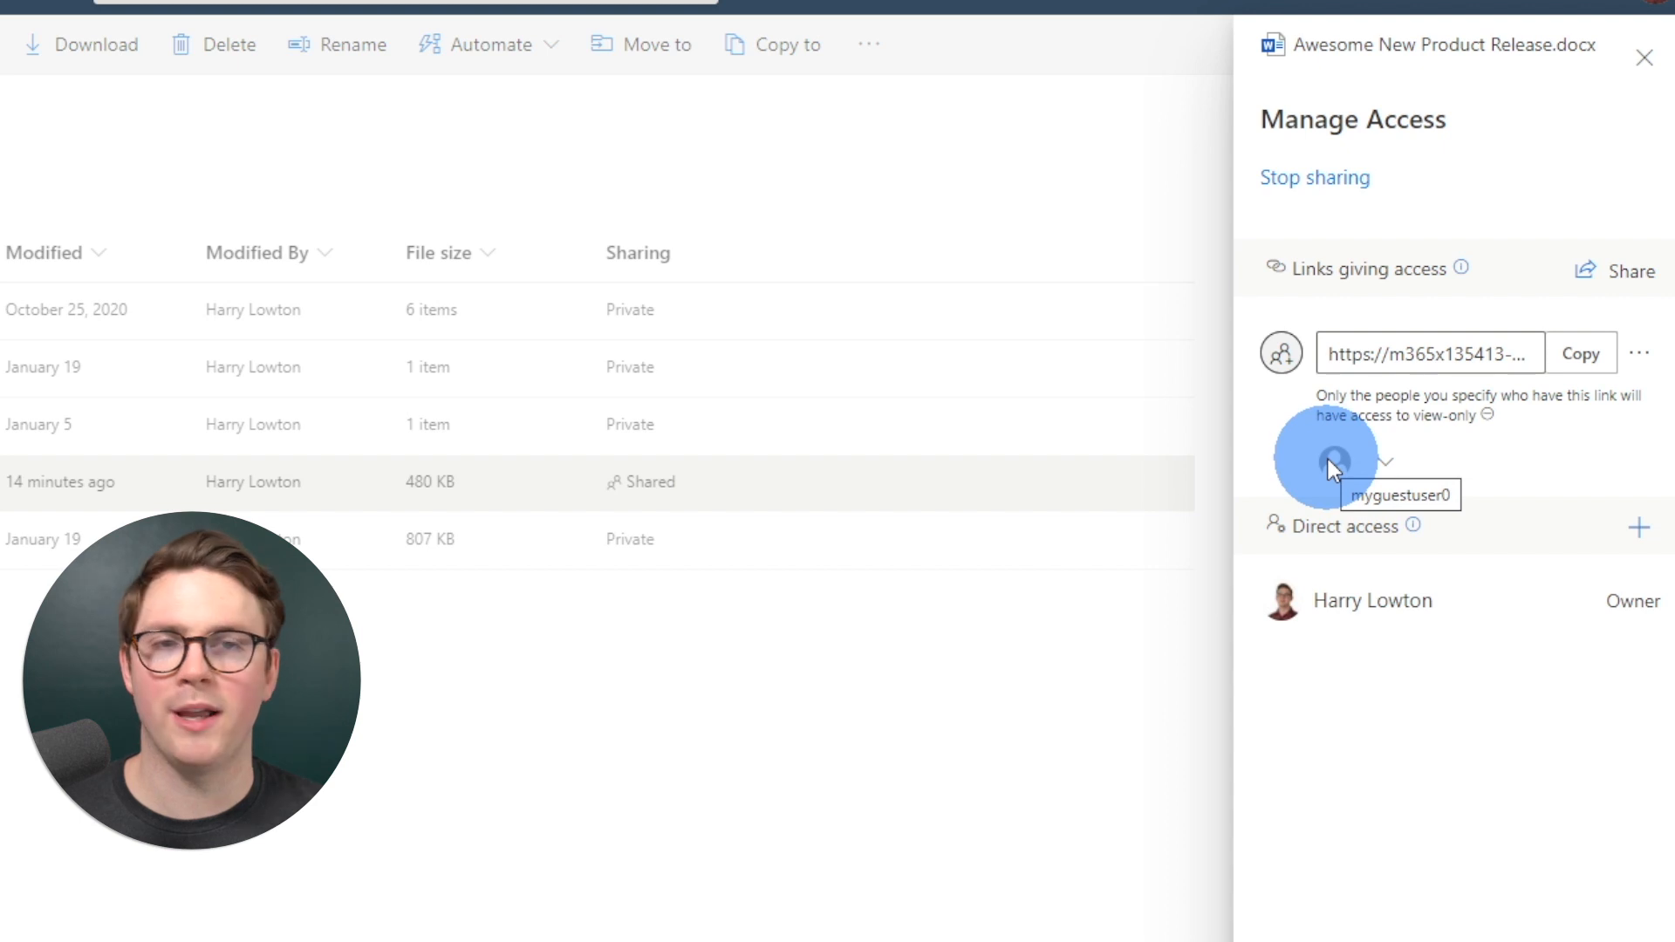
left_click(1332, 460)
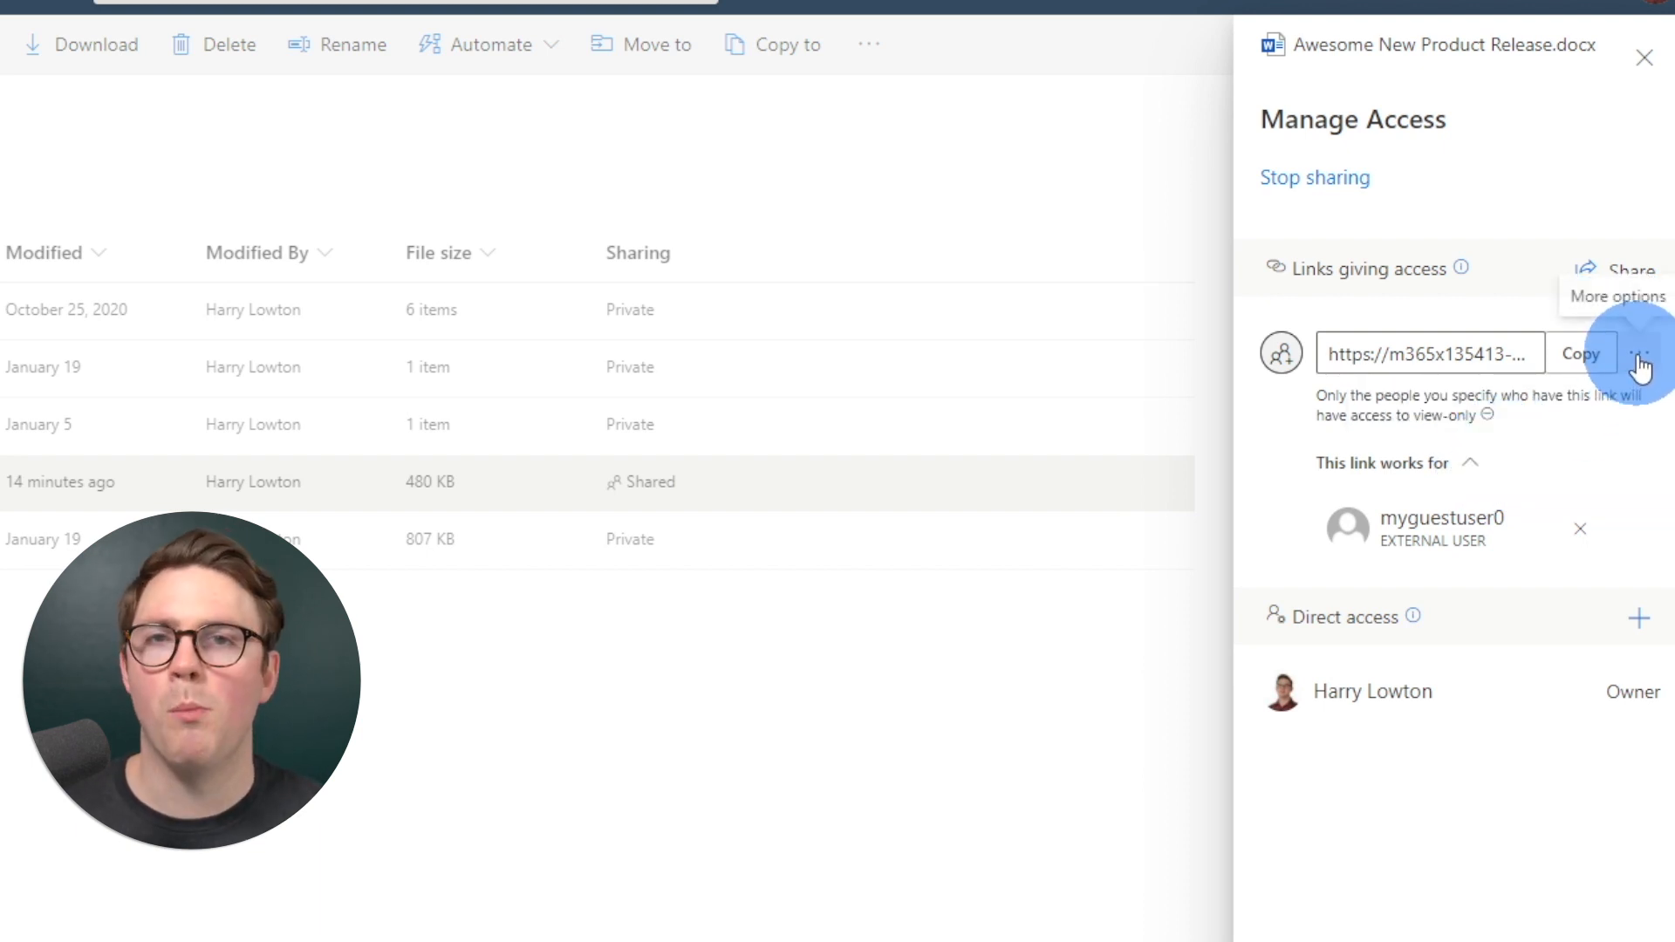
left_click(1649, 355)
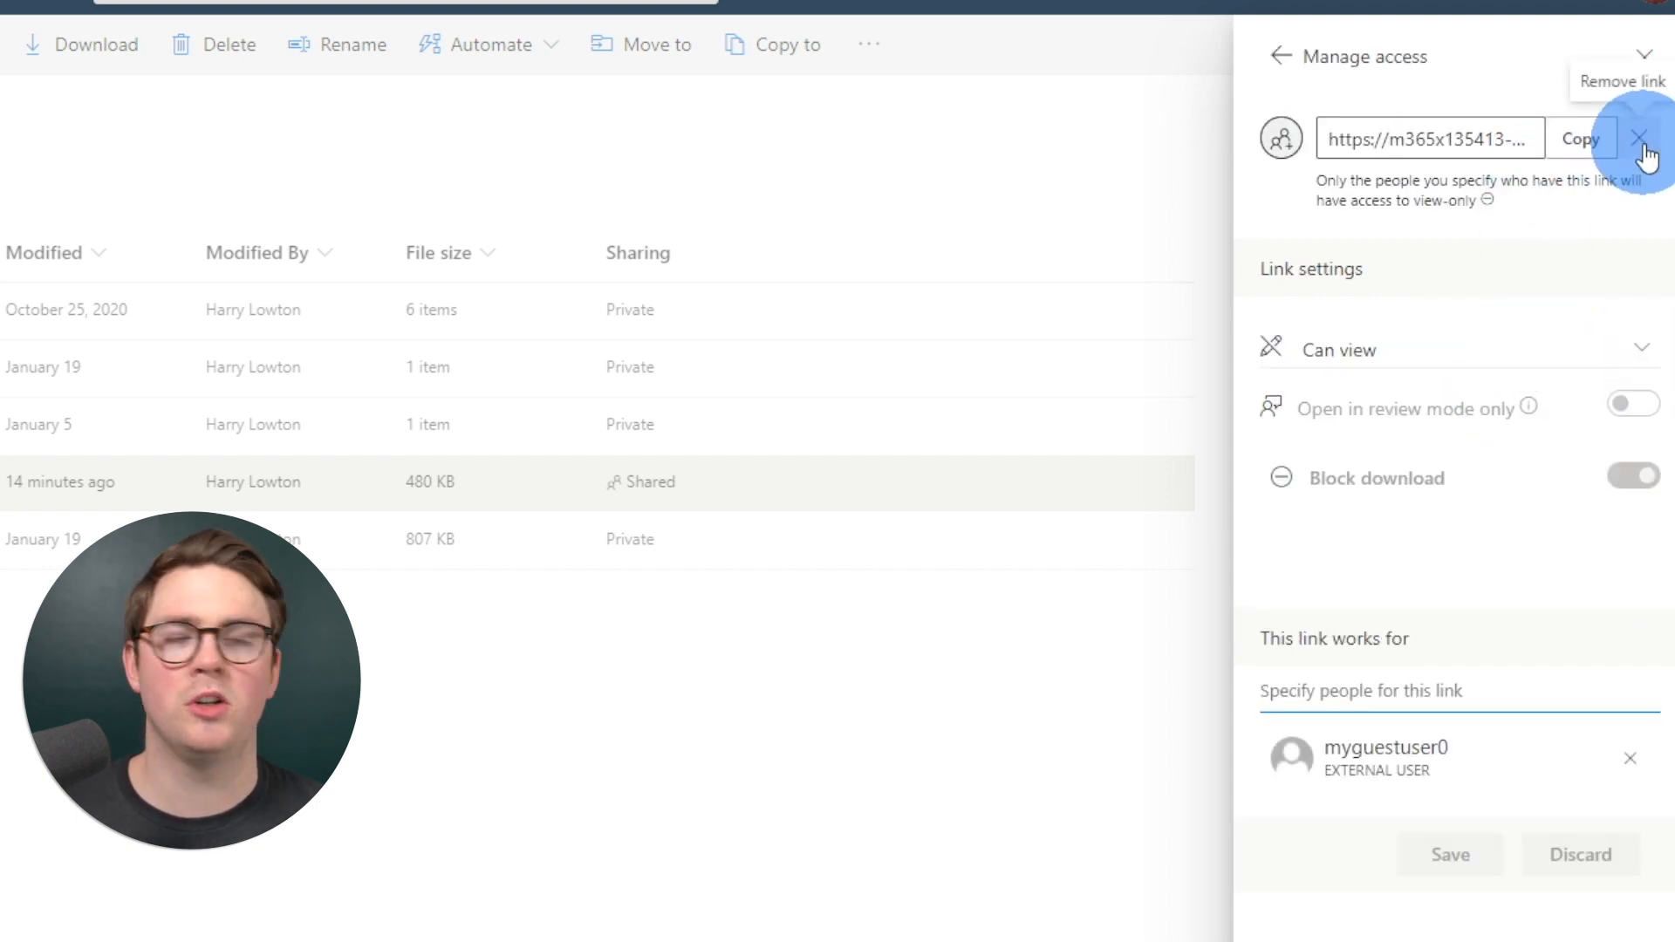
left_click(1644, 138)
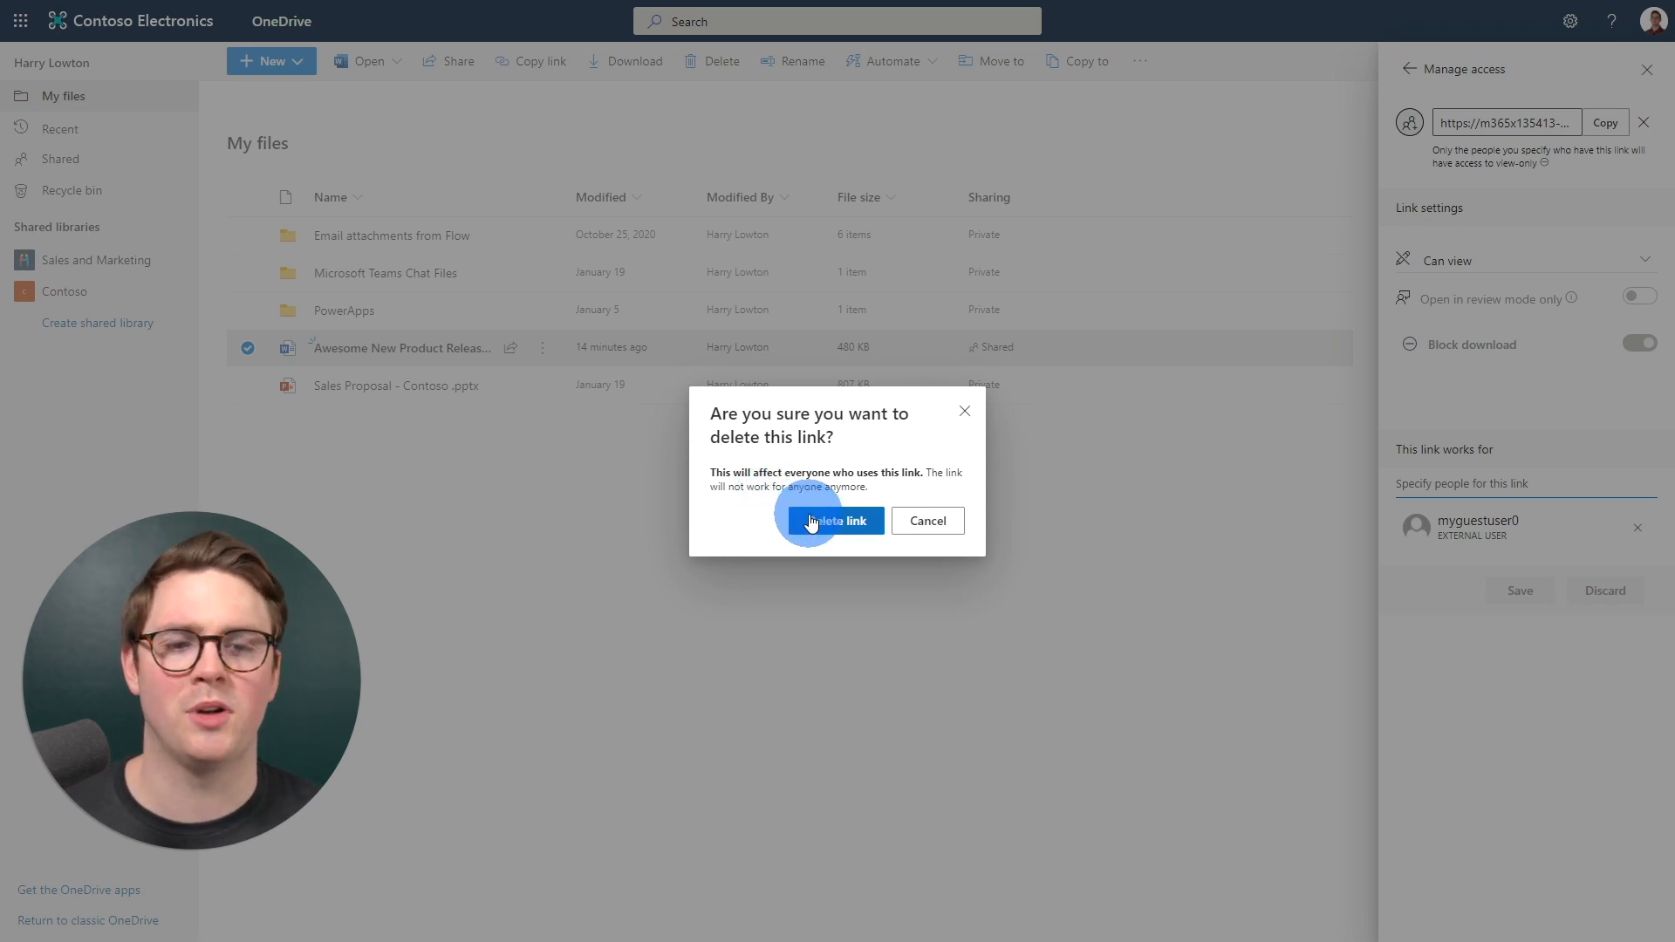
left_click(836, 520)
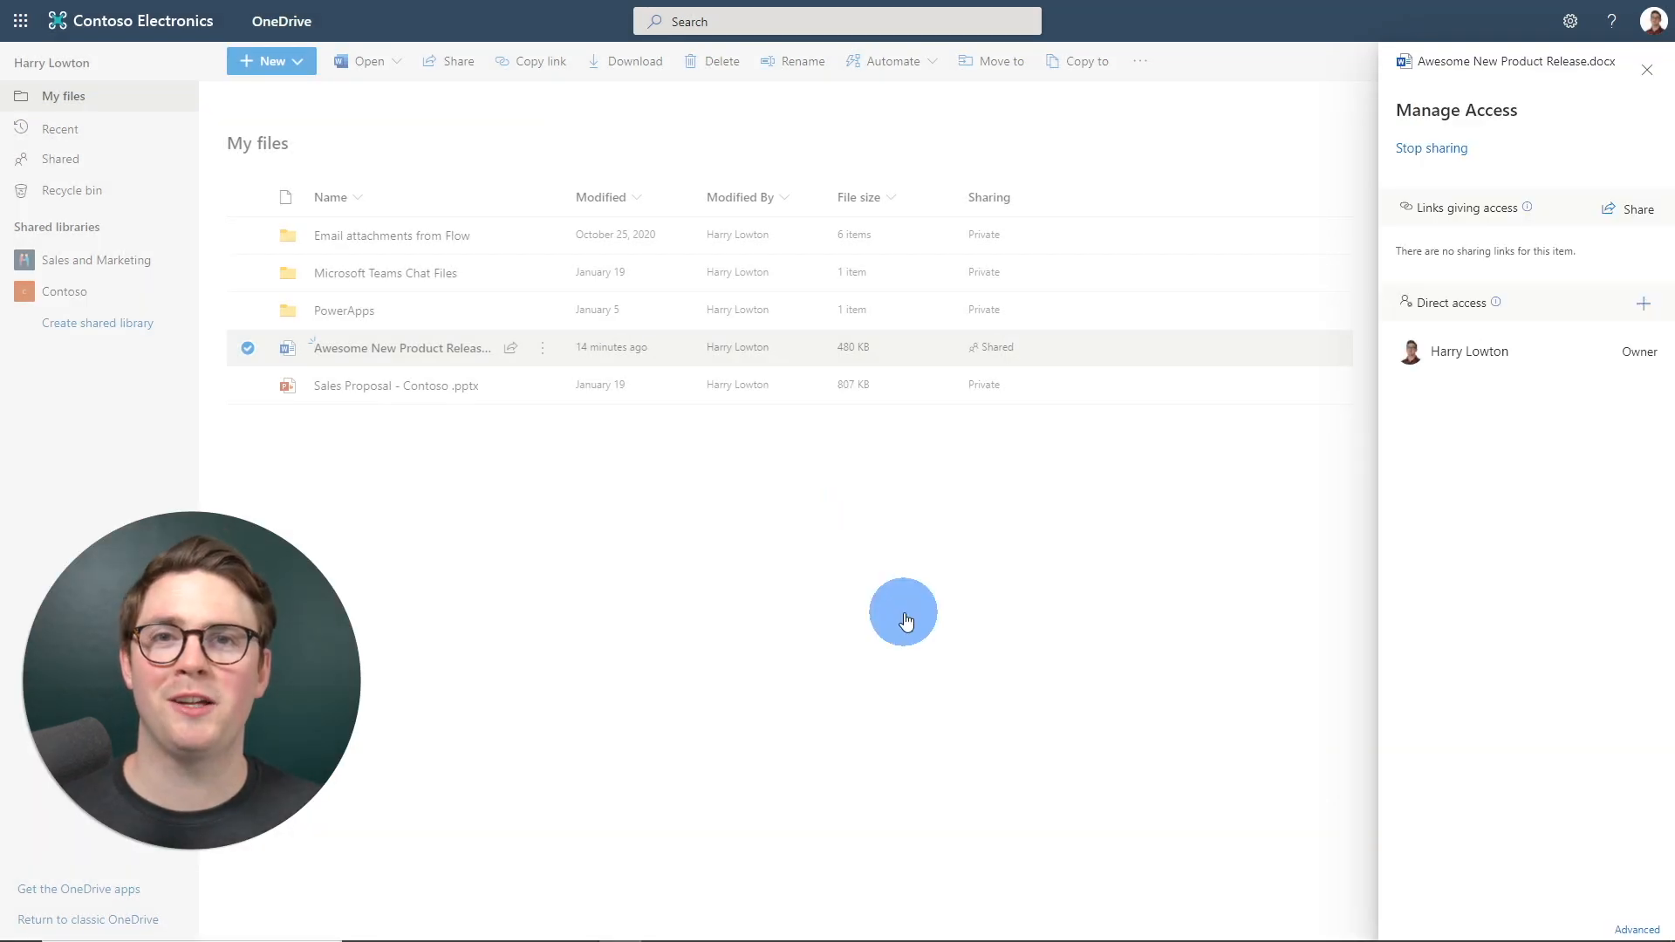